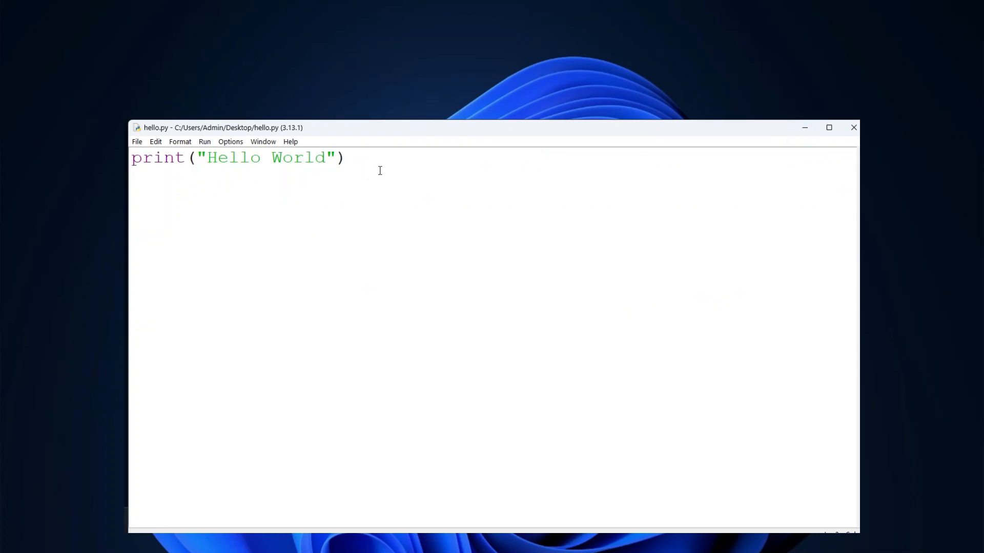
Add the line print("Thanks for watching!!") to hello.py and save it.
text(print)
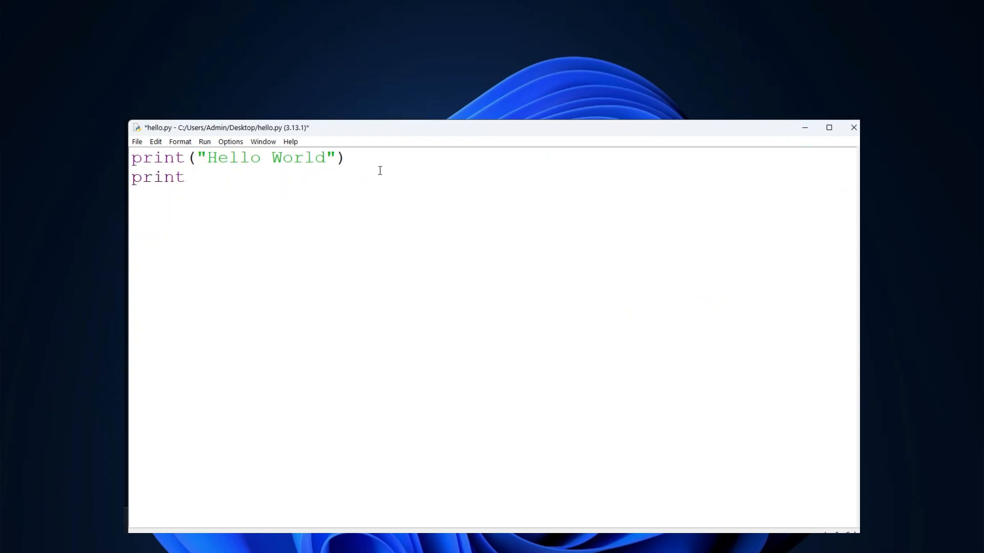
text(("Thanks)
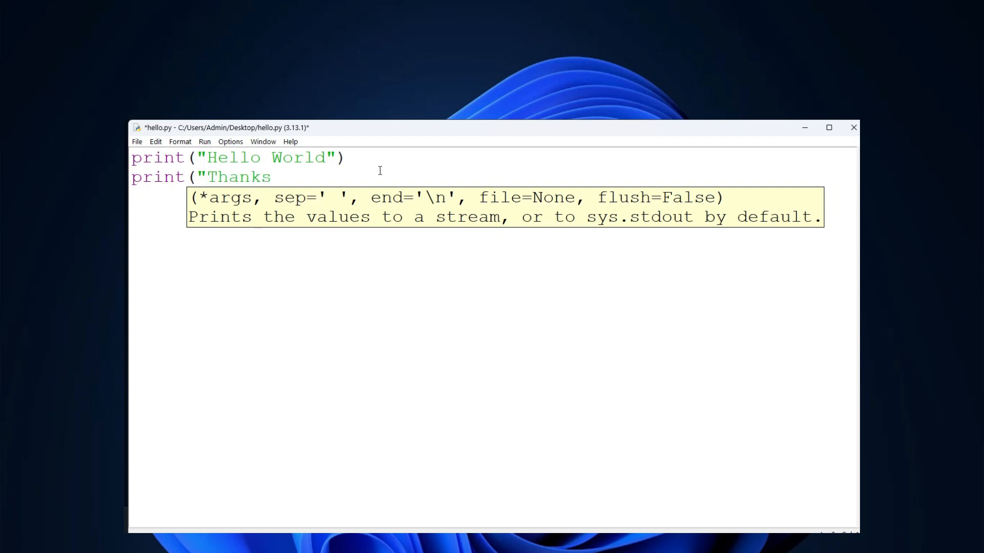
text(for wat)
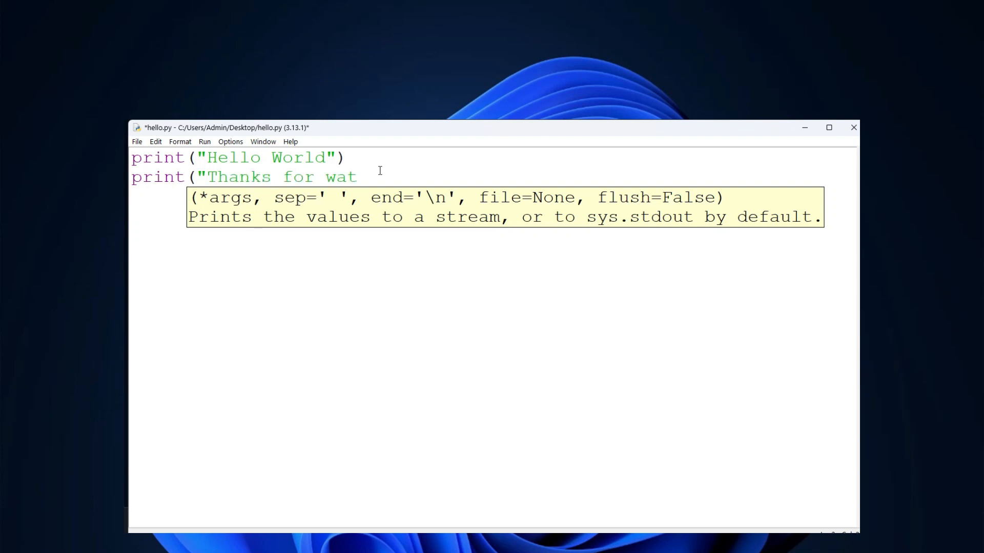
text(ching!!")
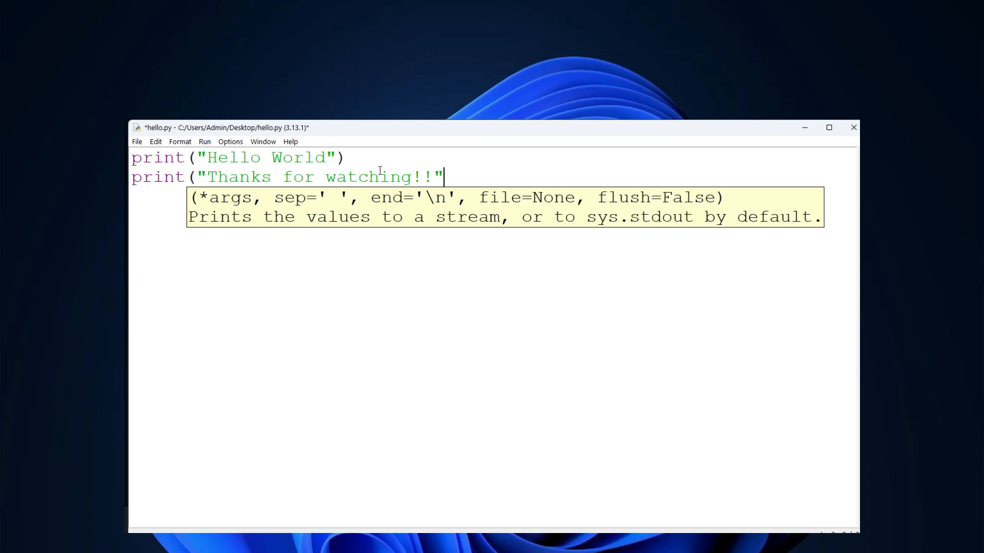
text())
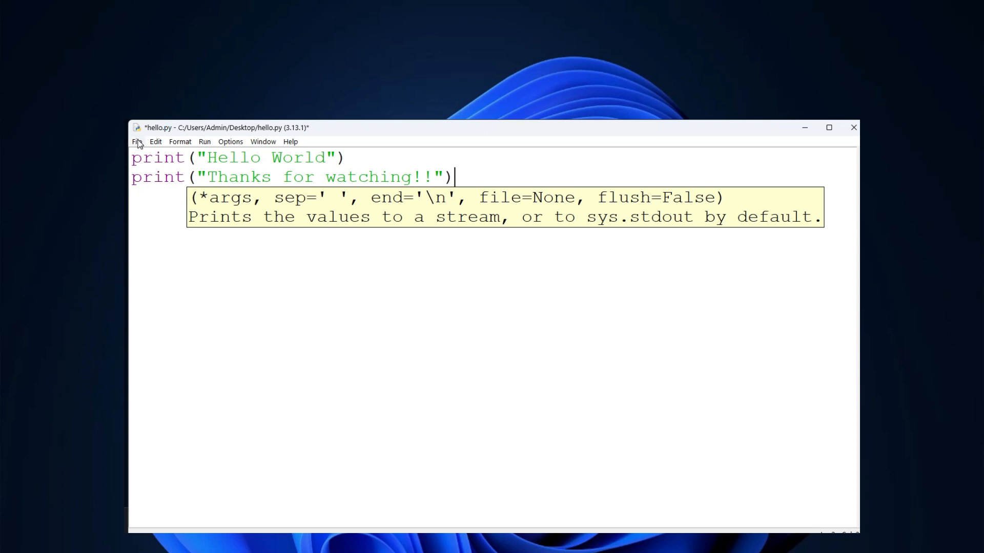
click(135, 141)
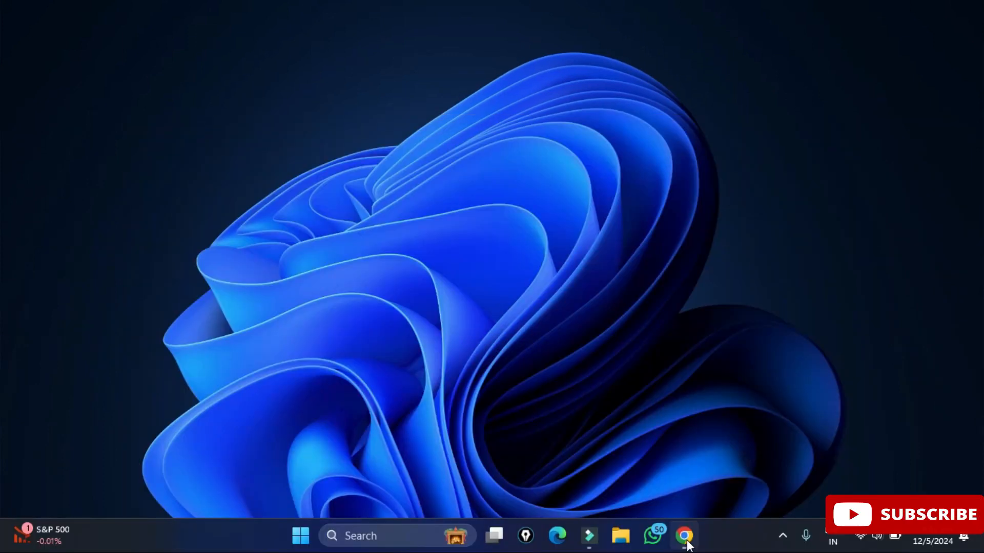
Search Google for 'python download' in Chrome.
click(683, 536)
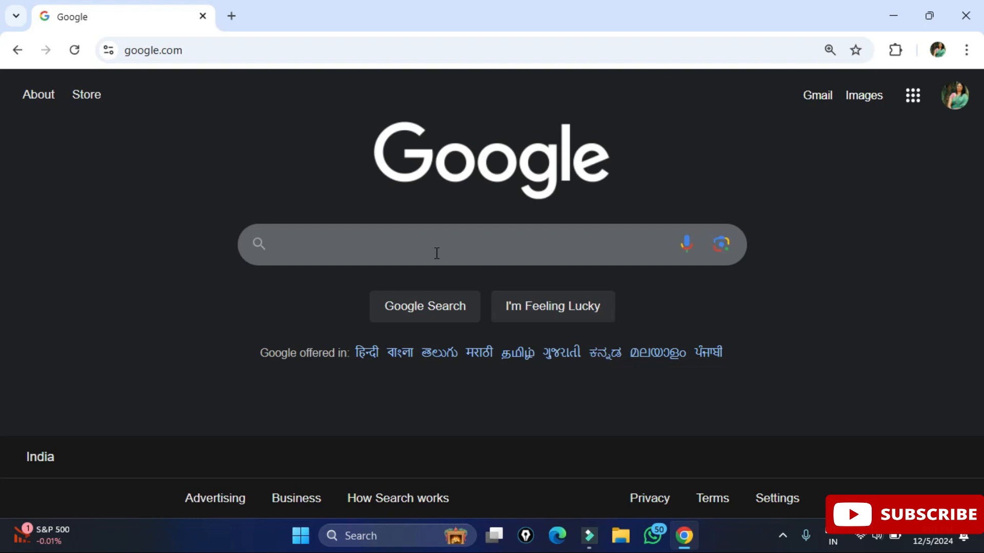
text(pytho)
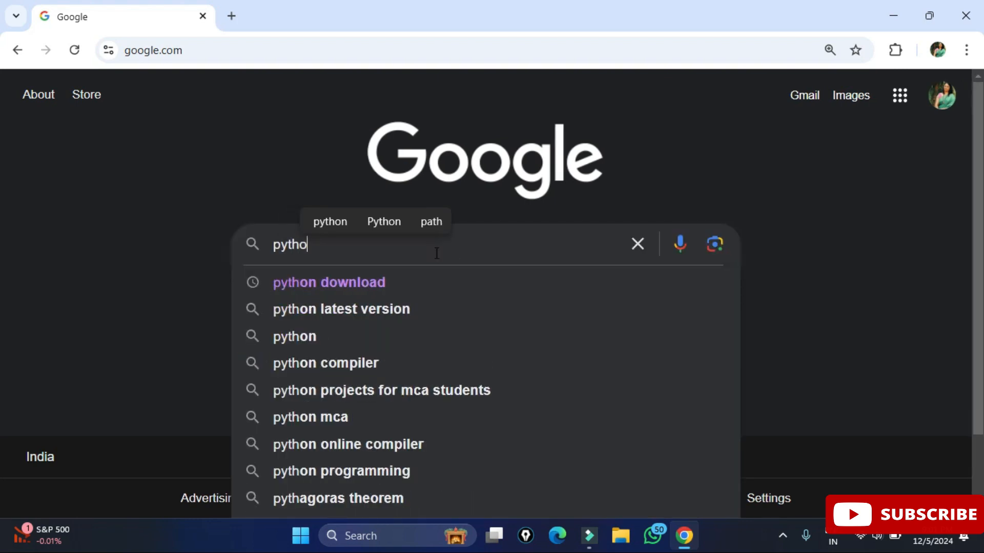
click(328, 283)
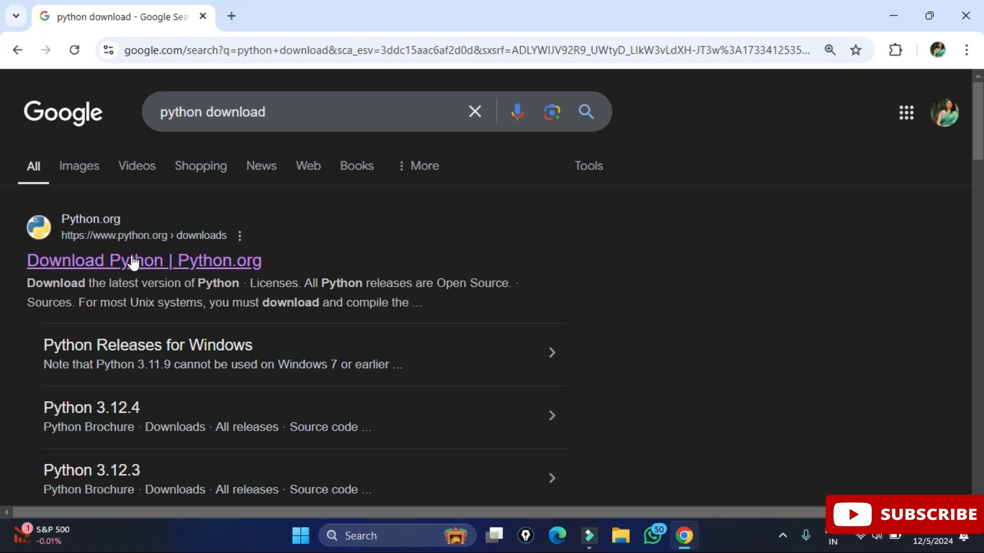
Download the Python 3.13.1 Windows installer from python.org and launch it.
click(144, 260)
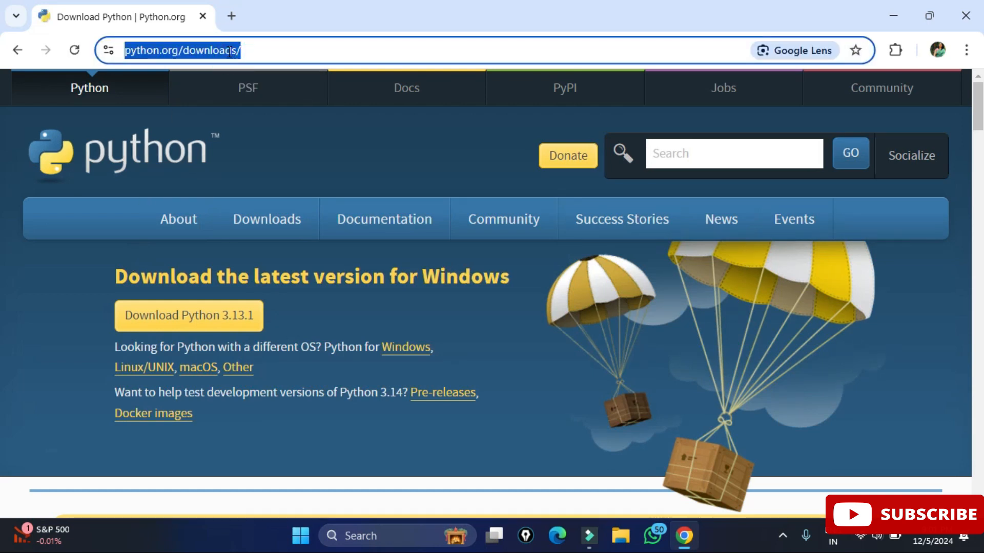
double_click(150, 277)
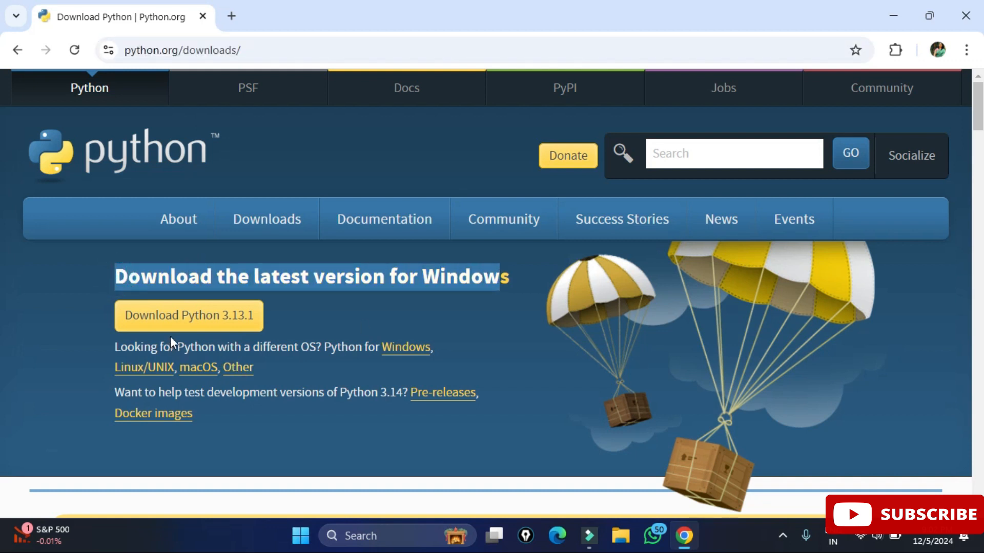
mouse_move(189, 316)
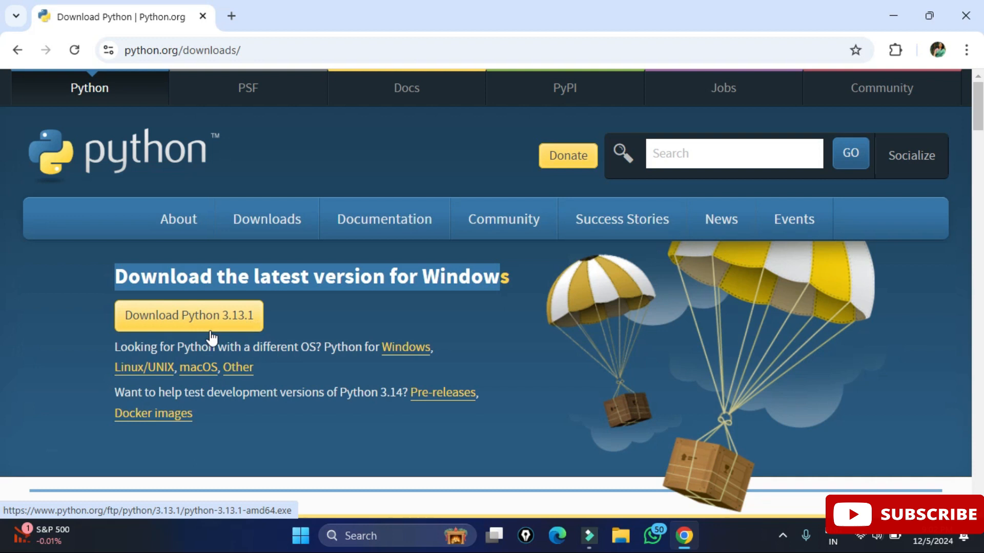
mouse_move(260, 334)
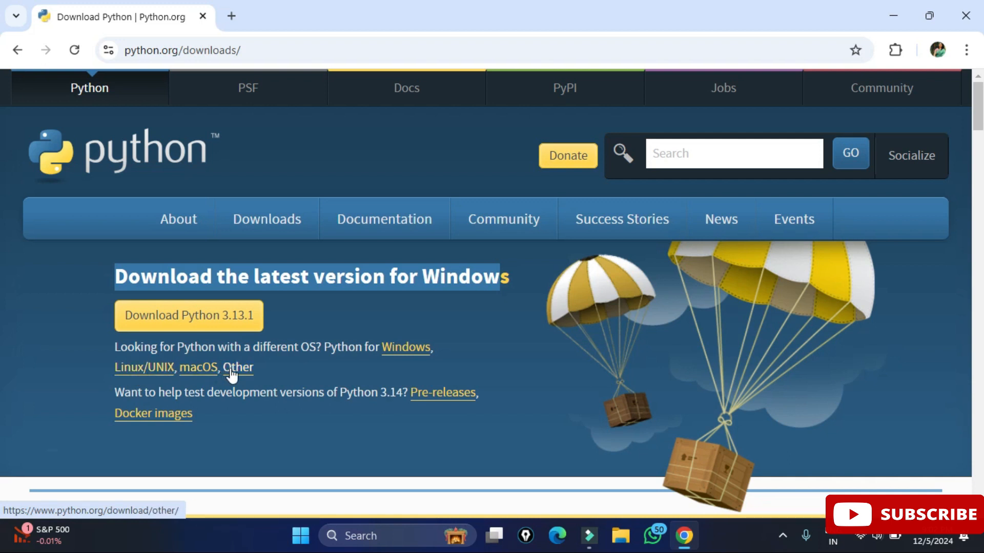
mouse_move(189, 315)
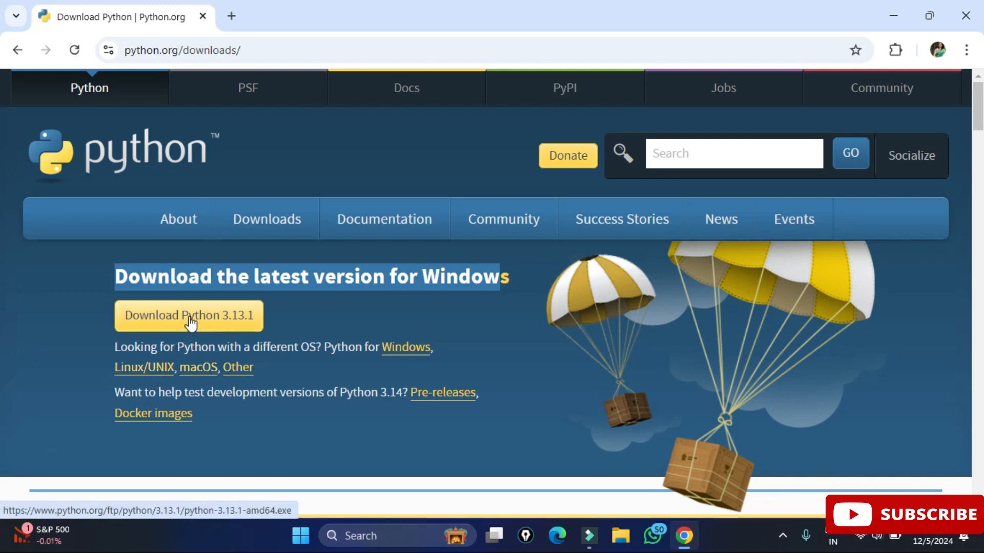
click(189, 316)
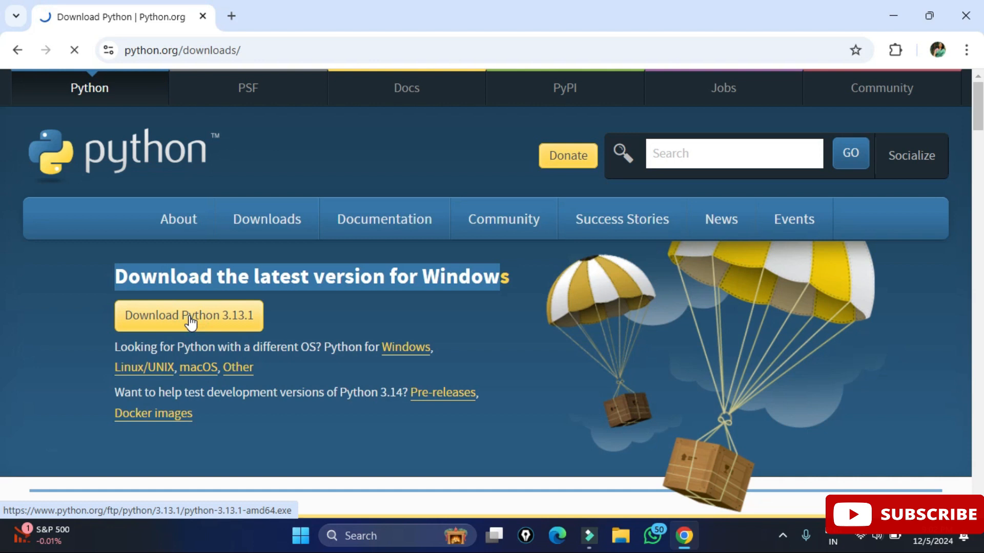
click(189, 315)
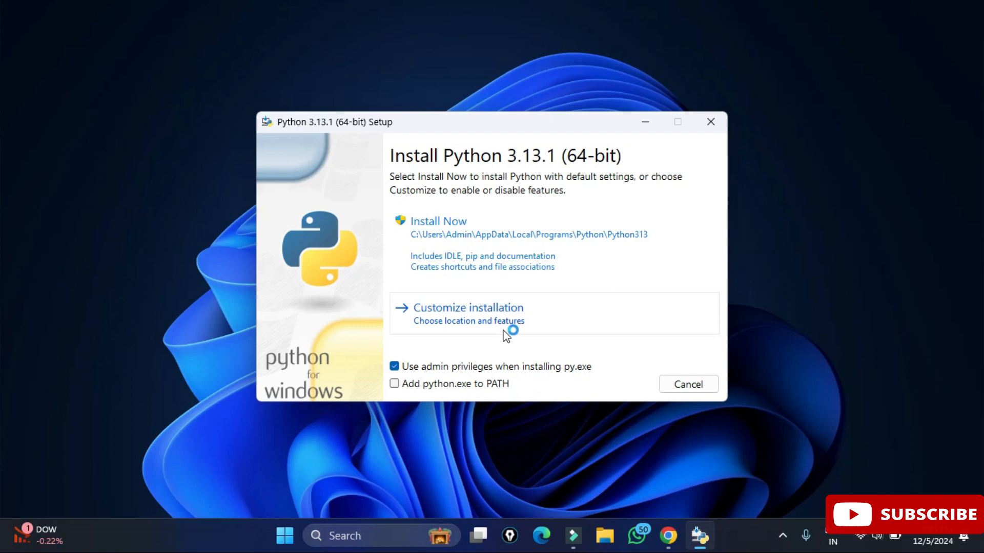
mouse_move(479, 348)
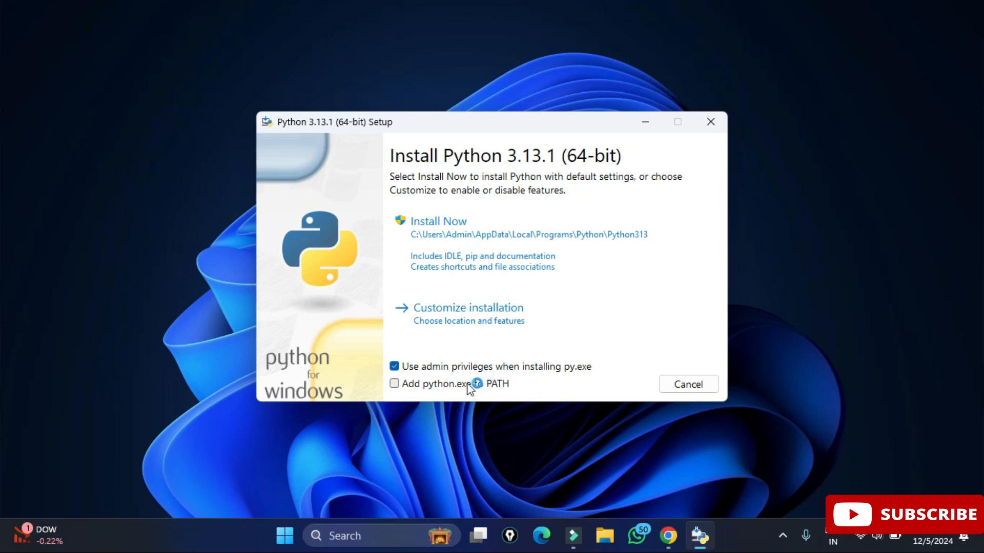
Enable 'Add python.exe to PATH' and choose Customize installation.
click(394, 383)
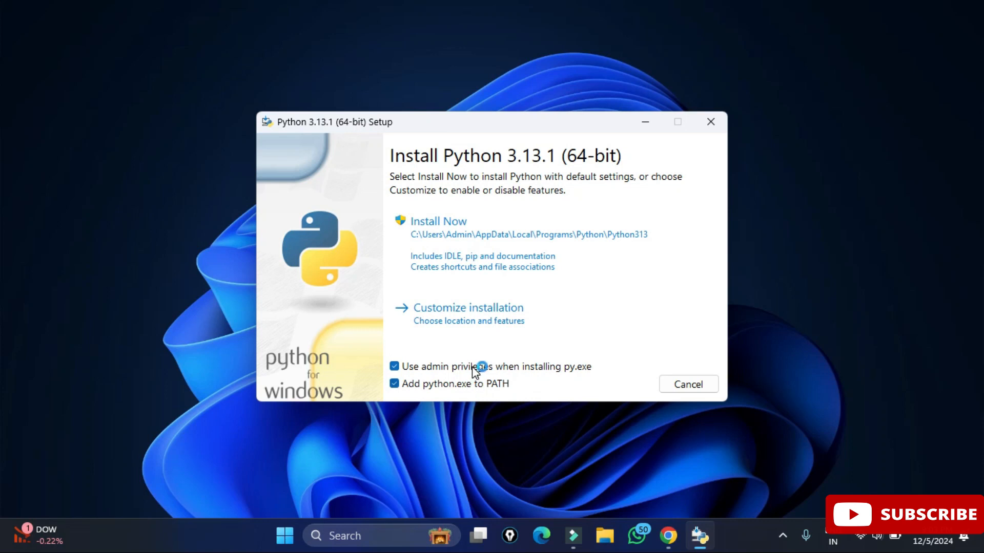
click(467, 307)
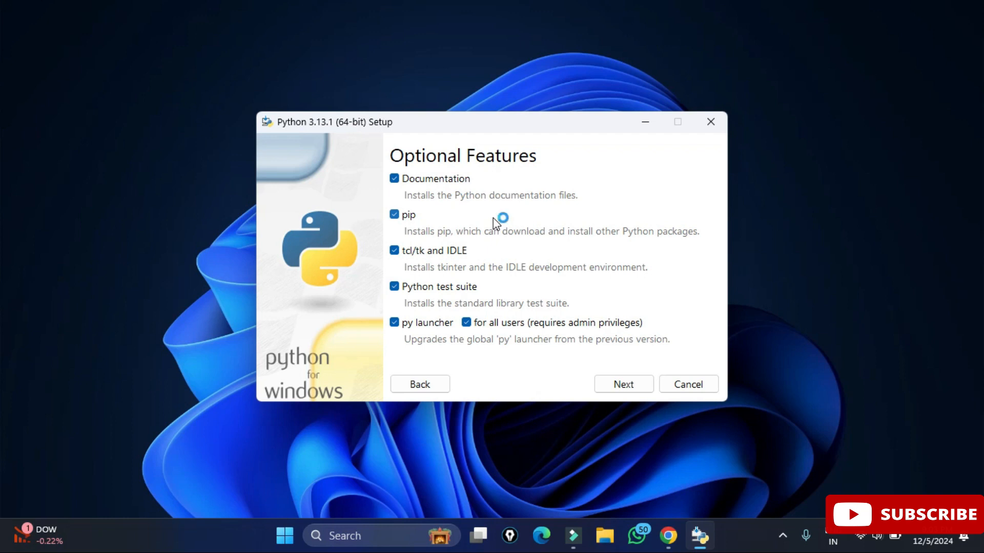
mouse_move(523, 244)
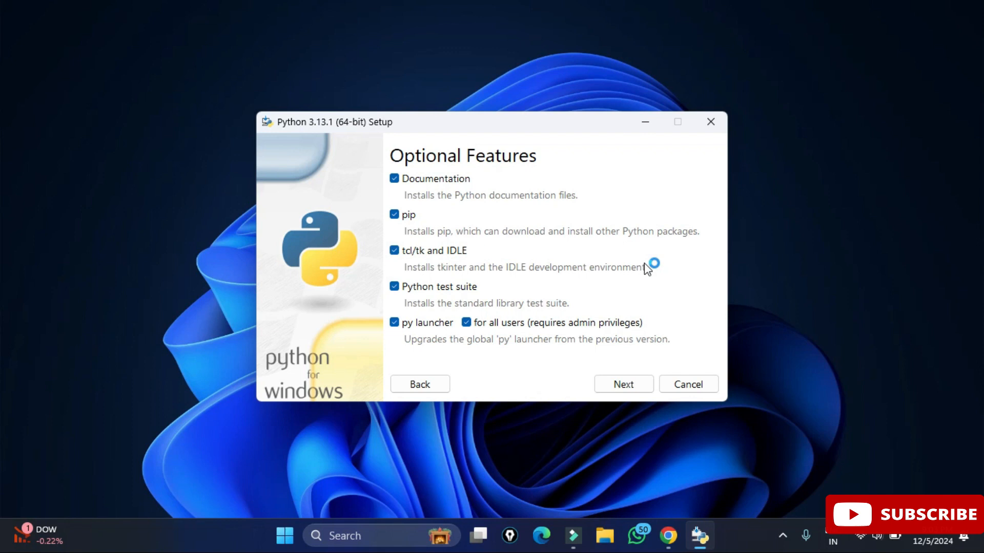
Install Python 3.13 for all users to C:\Program Files\Python313 and close setup.
click(622, 384)
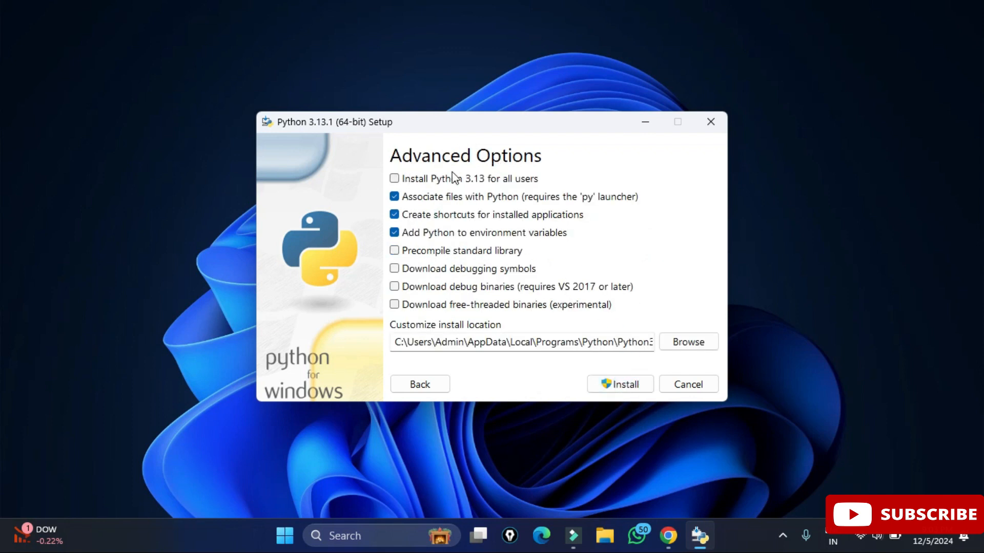
click(395, 178)
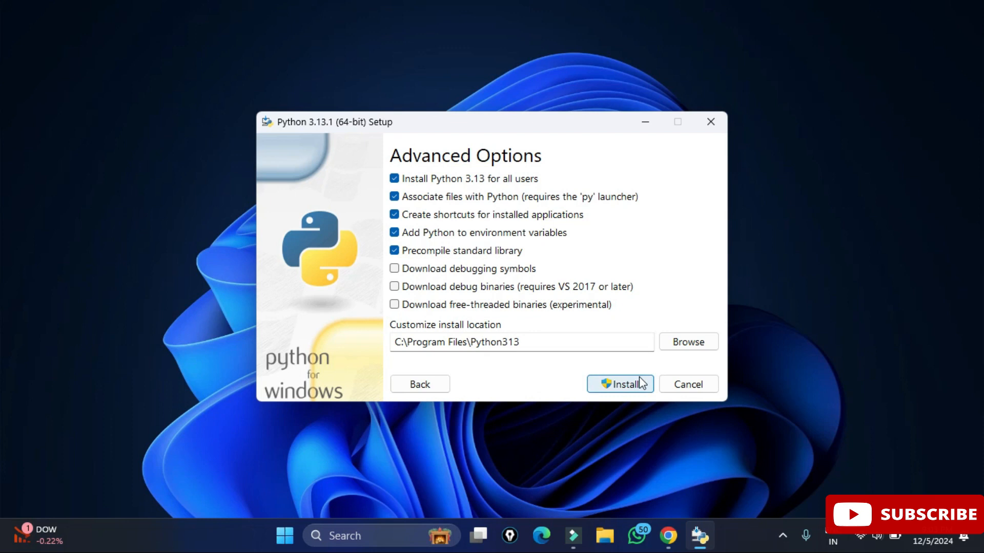
click(620, 384)
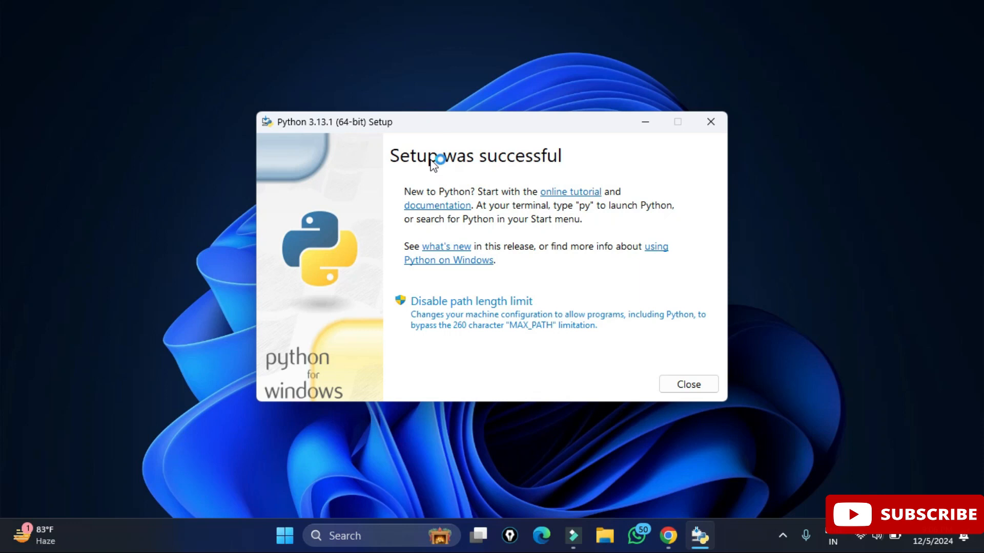
mouse_move(703, 367)
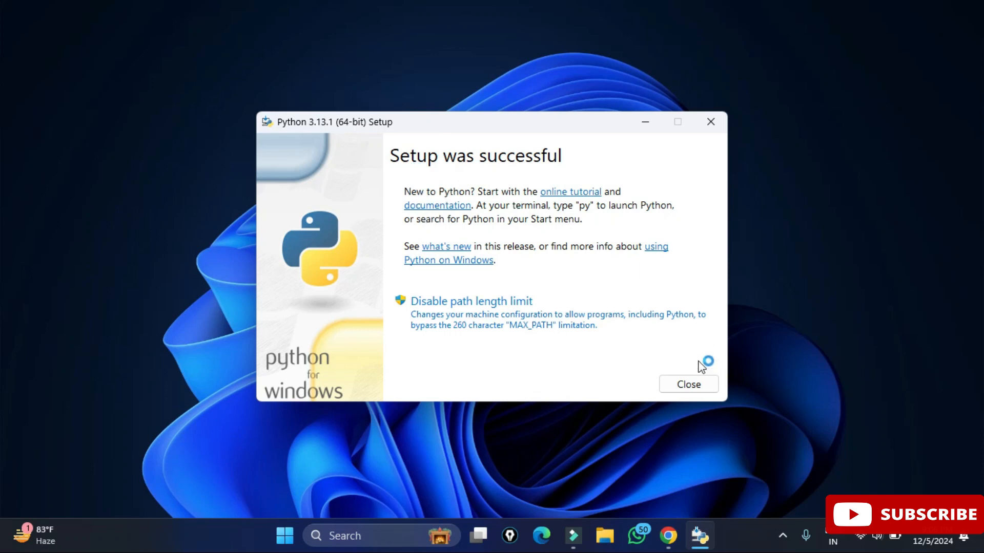
click(689, 384)
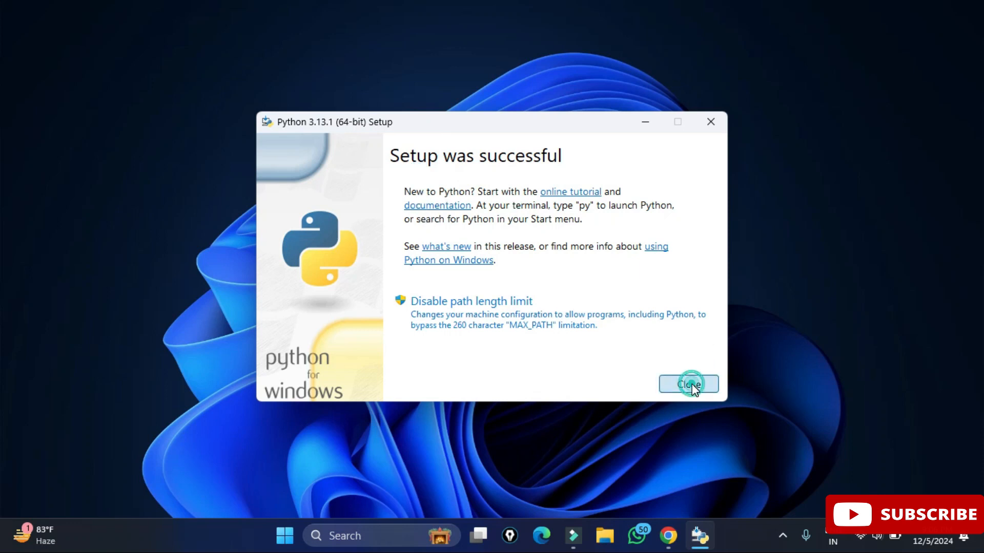
click(688, 384)
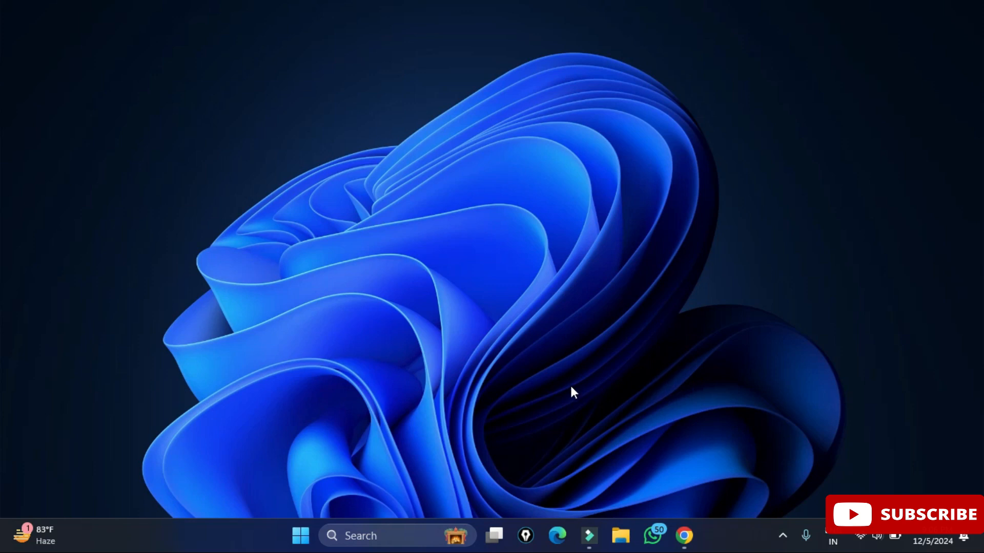
Confirm the installed version in Command Prompt with python --version.
text(cmd)
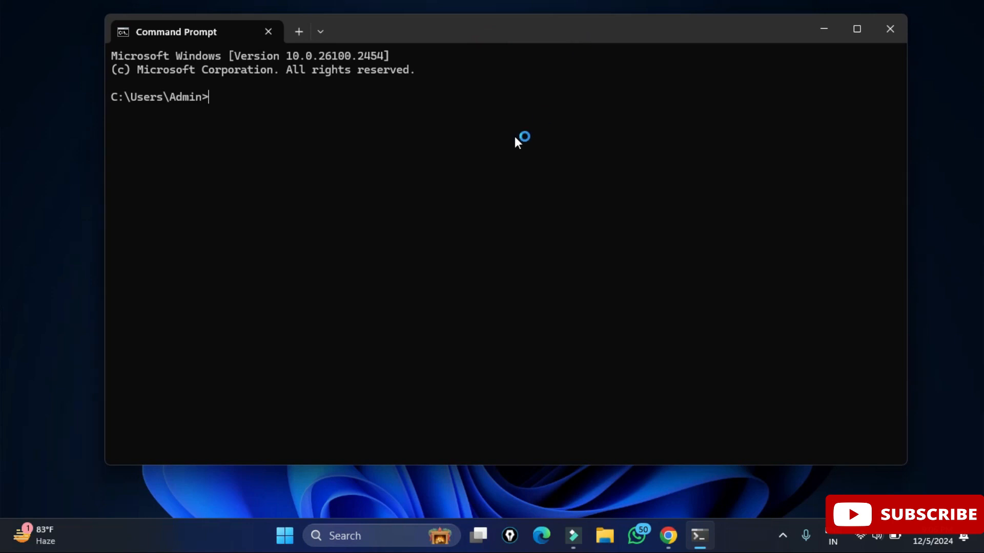
text(pyth)
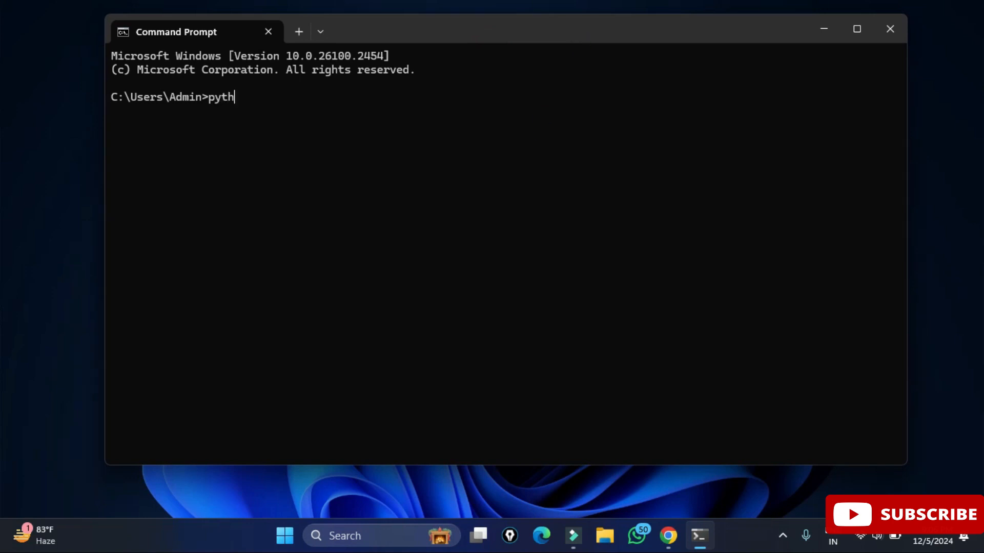
text(on)
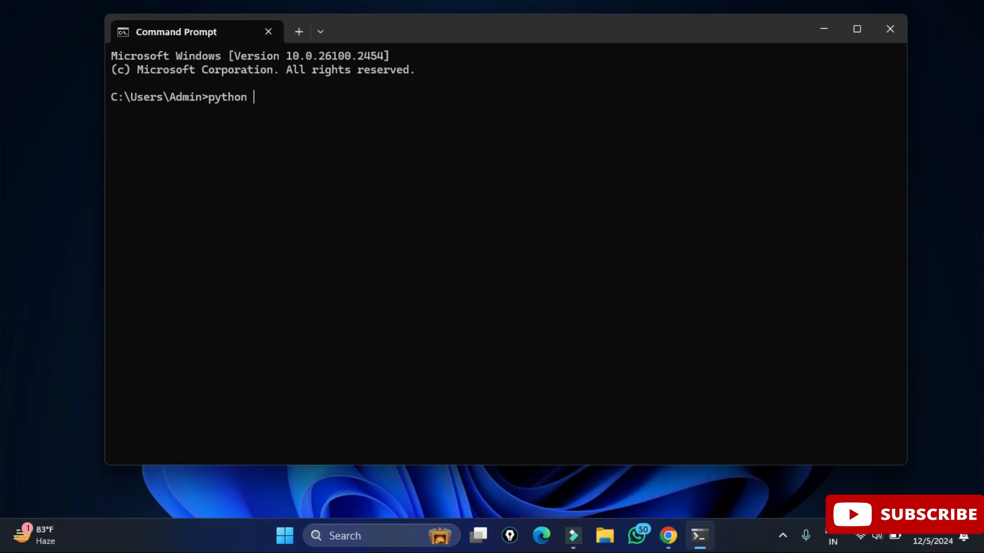
text(--ve)
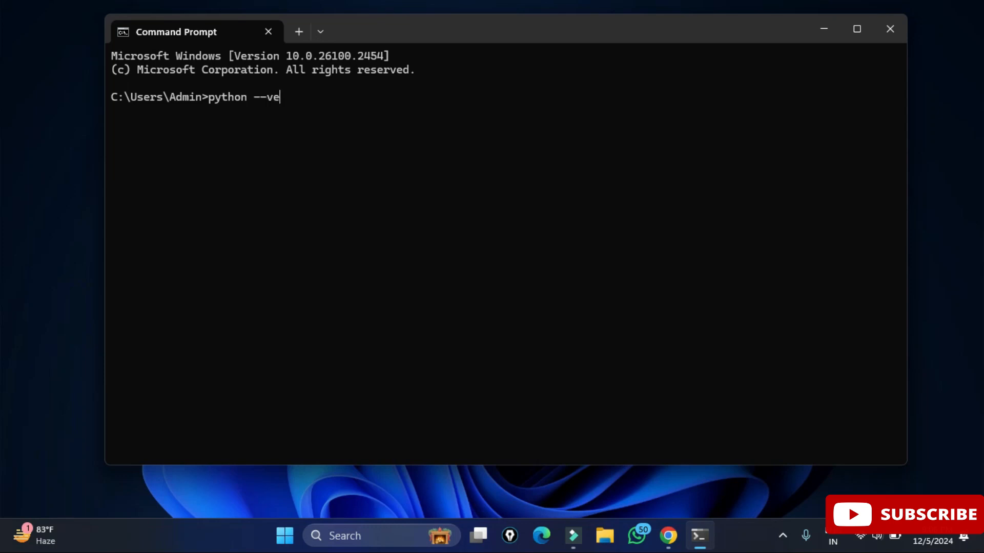
text(rsion)
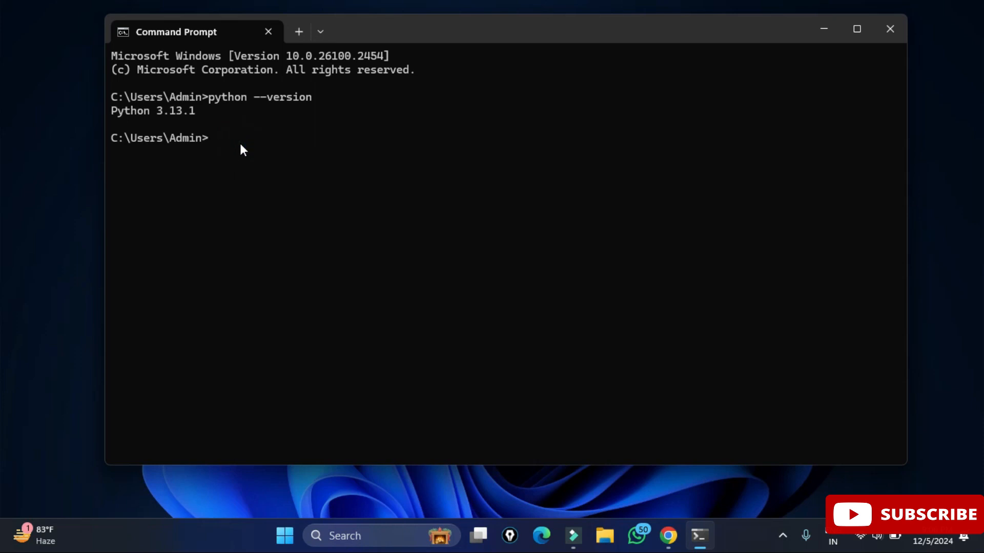
In the Python shell, evaluate 3*23/12 and print "Welcome to my channel".
text(py)
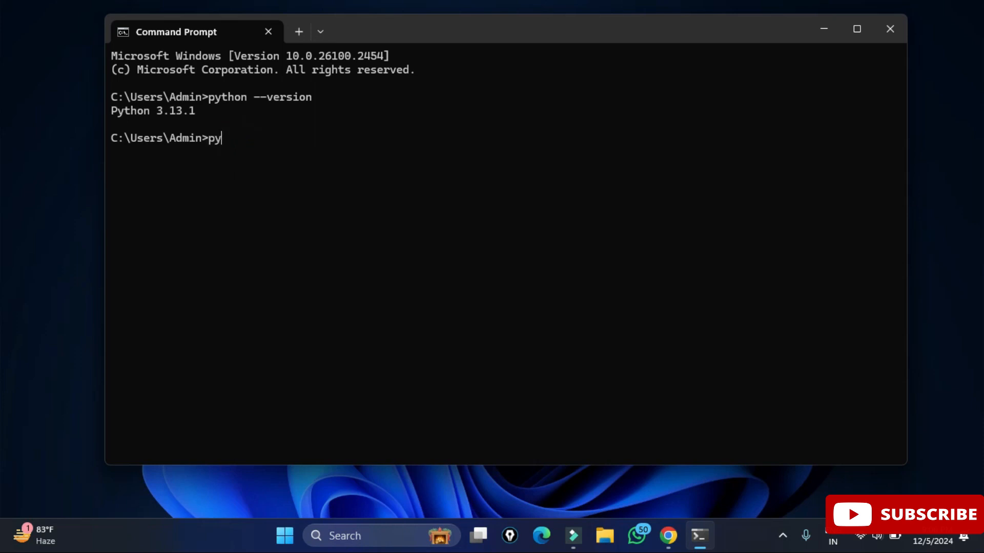
text(thon)
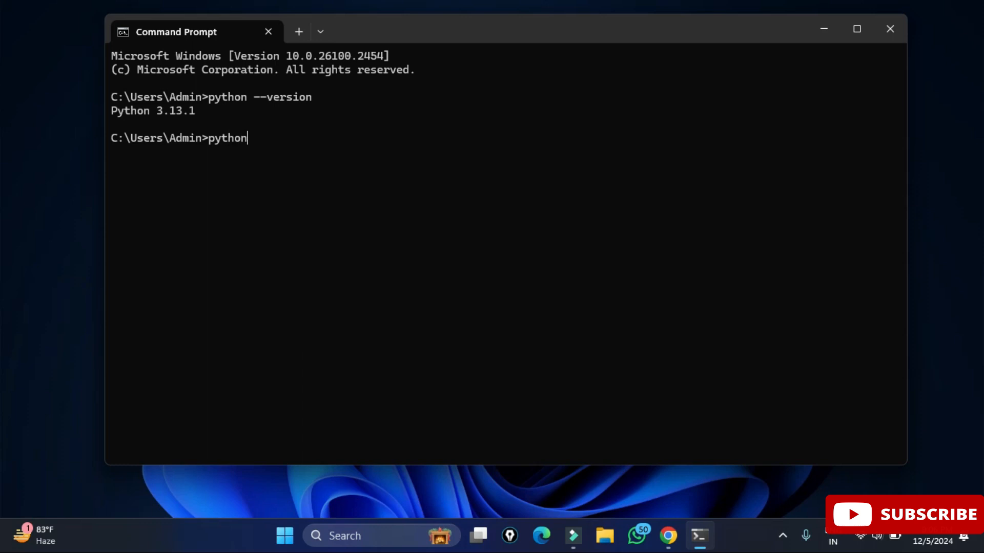
key(Enter)
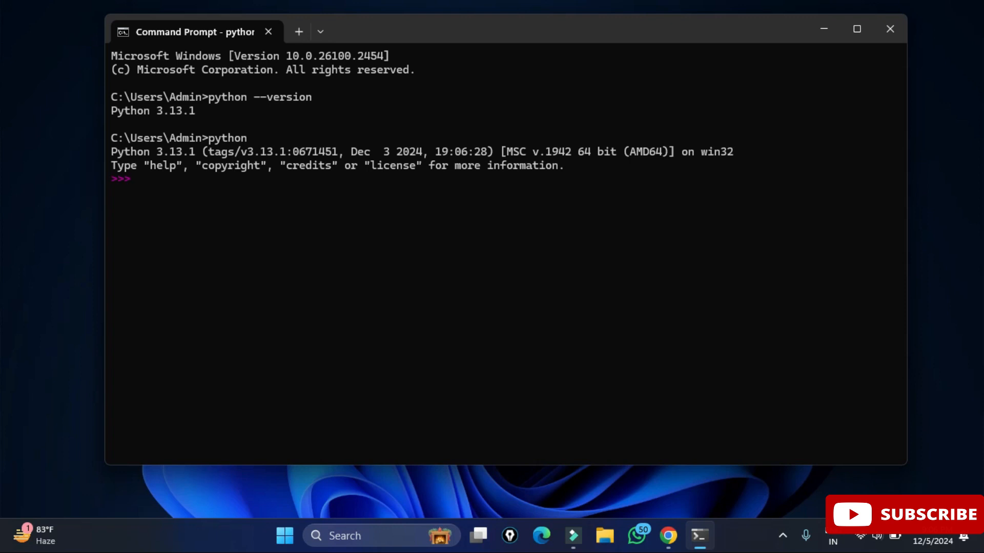
text(3*)
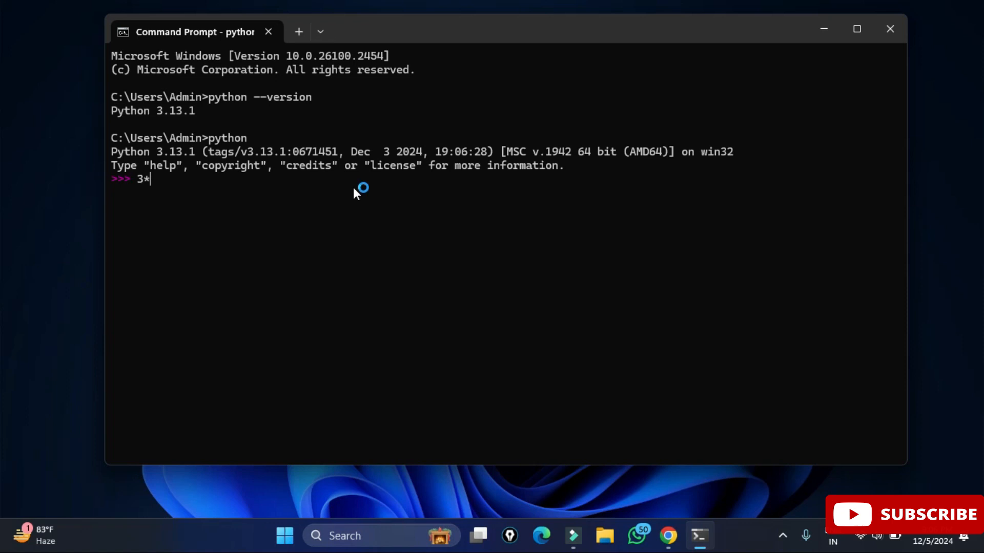
text(23/12)
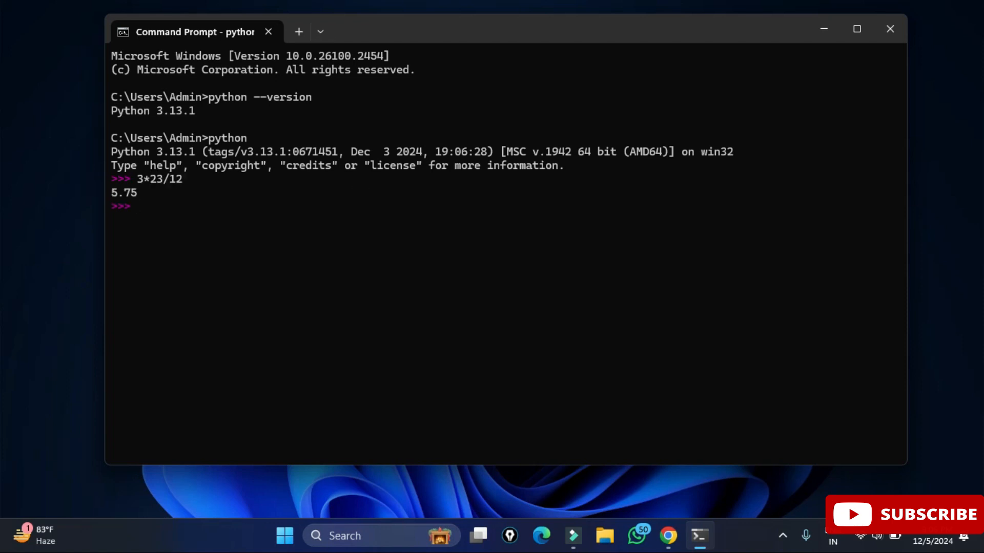
text(print)
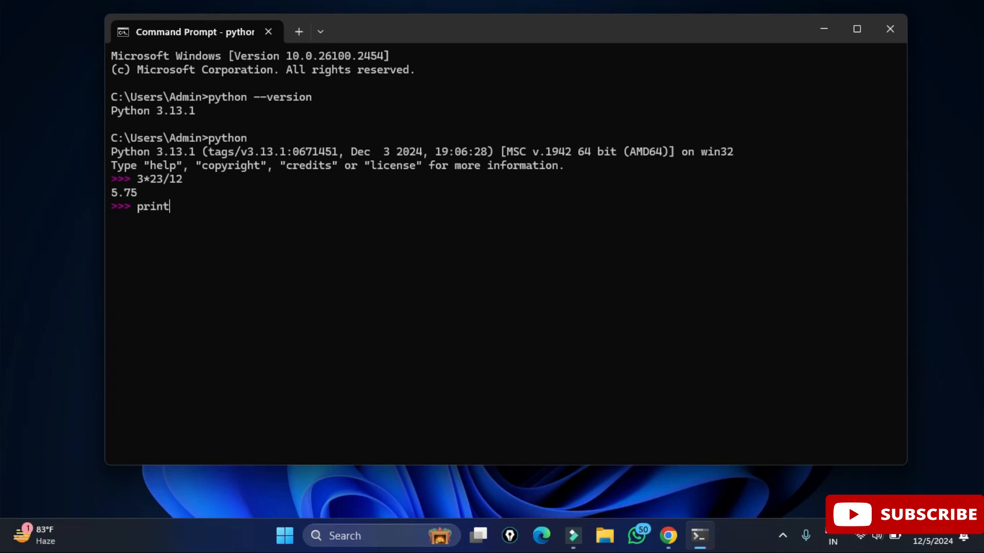
text((")
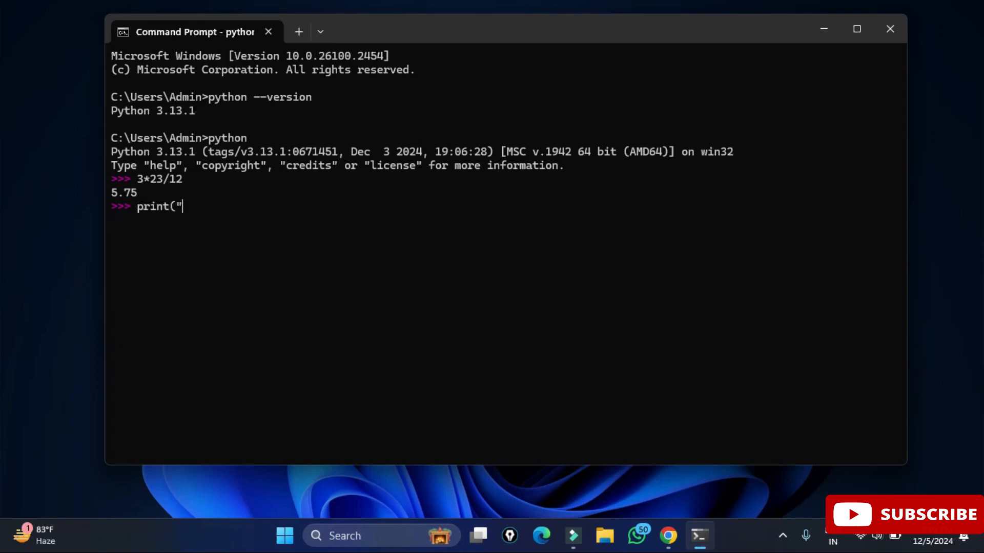
text(Welcome t)
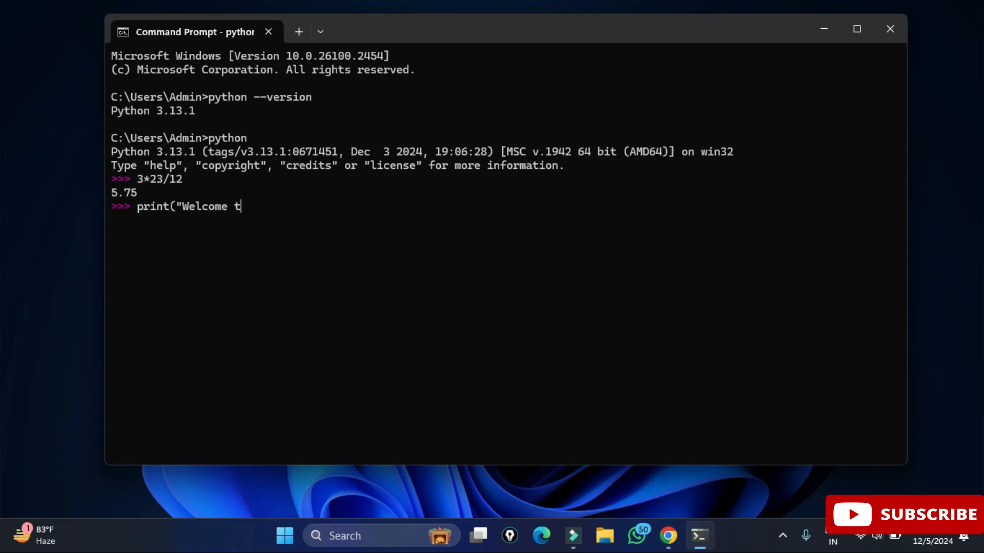
text(o my channe)
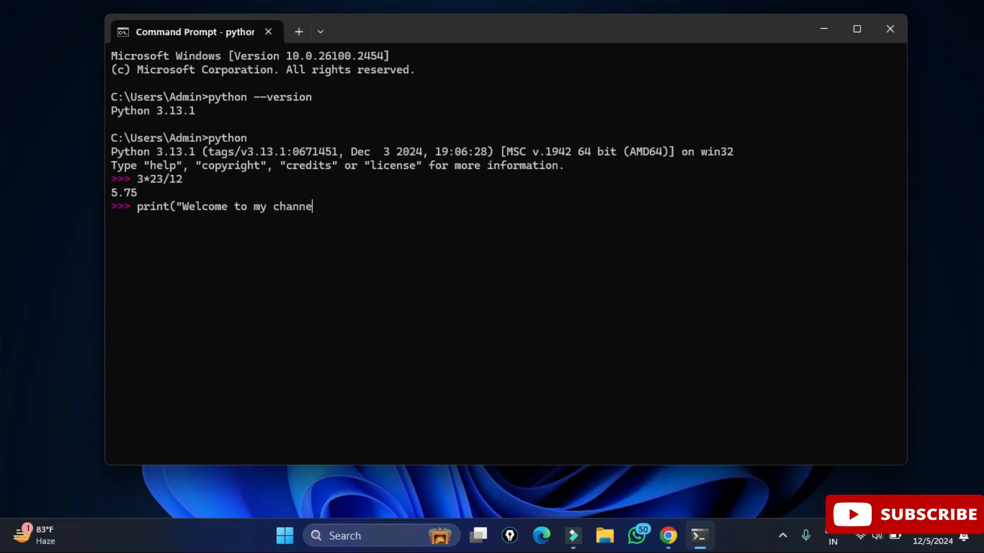
text(l"))
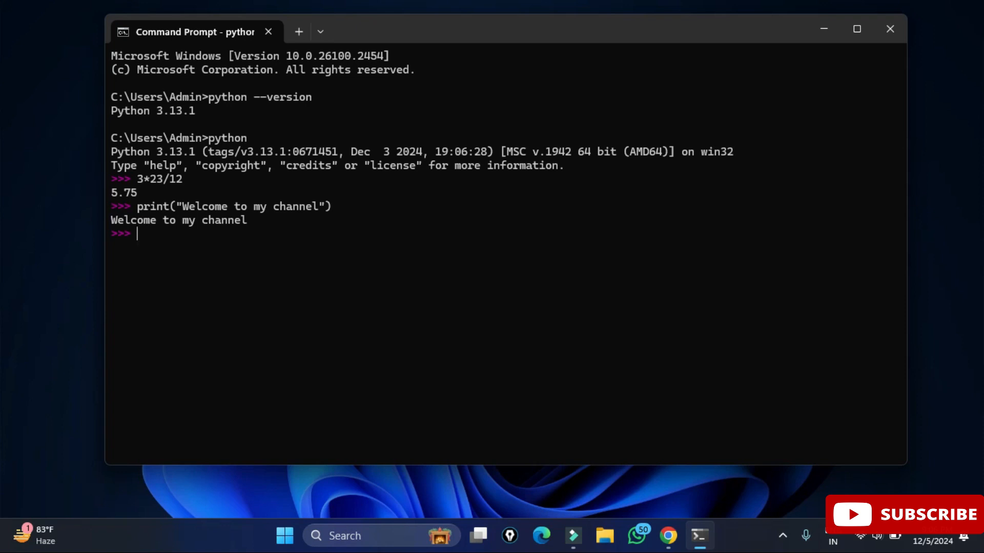
mouse_move(308, 167)
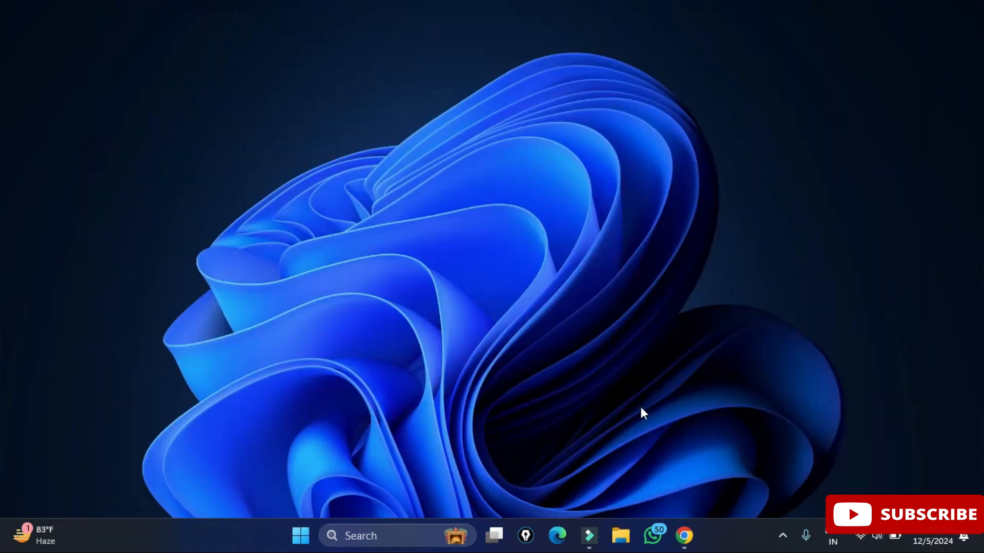
Launch IDLE and enter print("Please subscribe") at the shell prompt.
text(id)
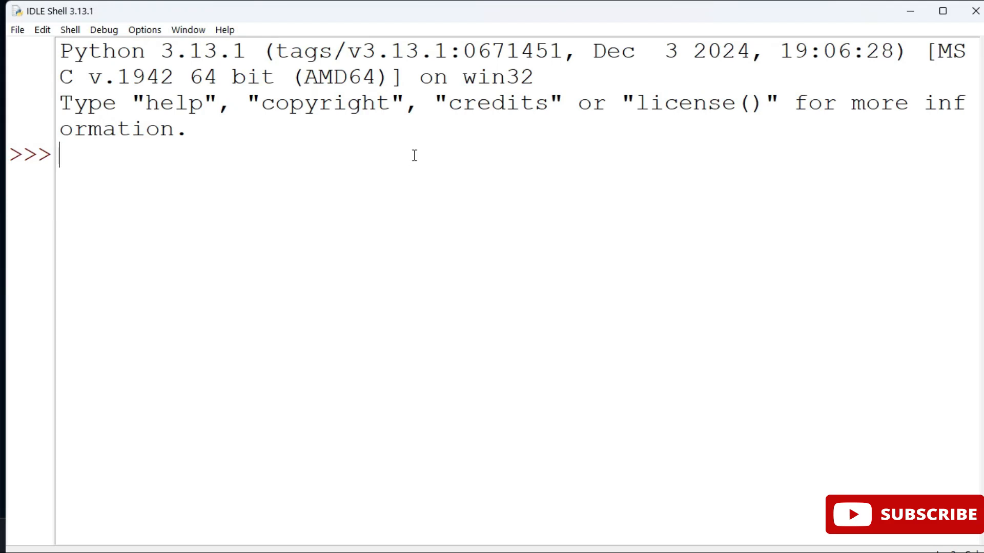
text(print)
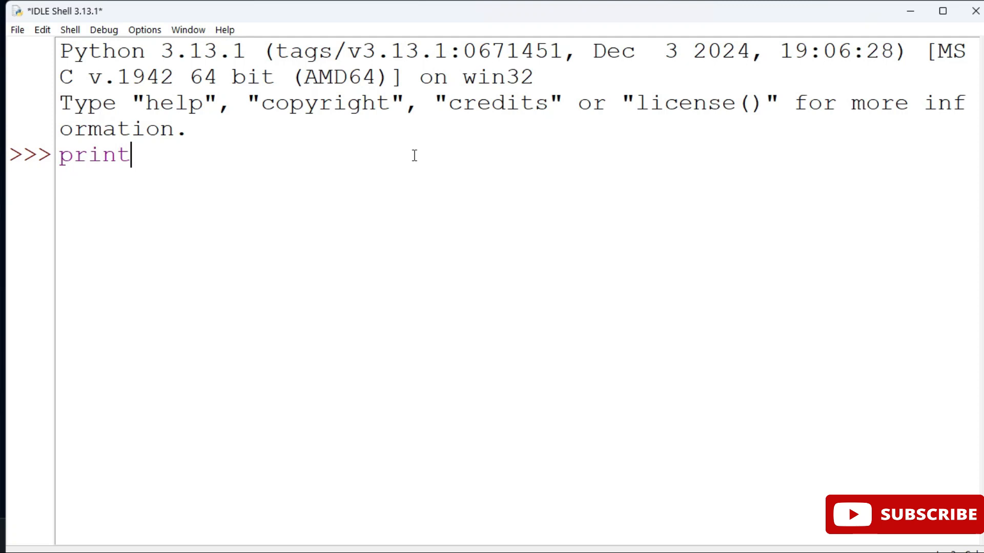
text(("Plea)
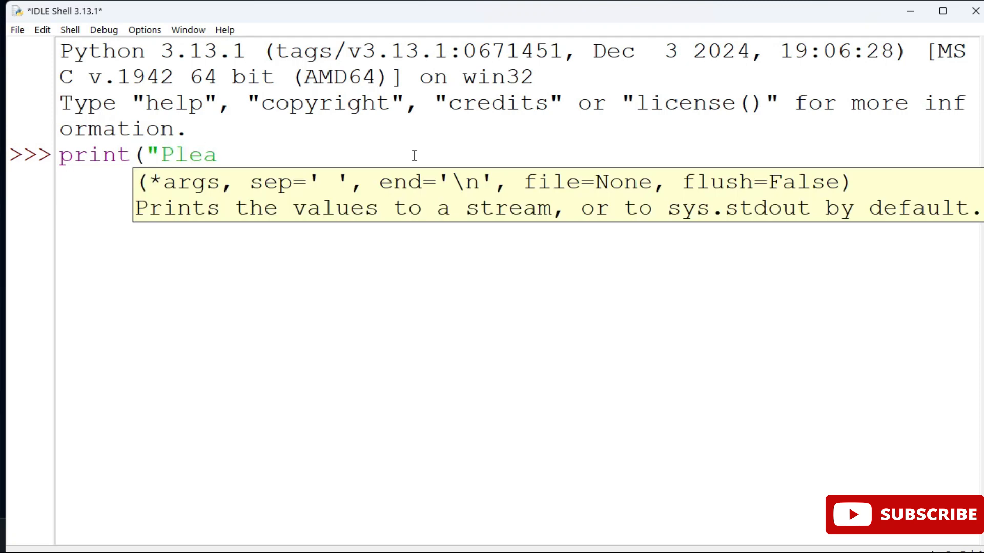
text(se su)
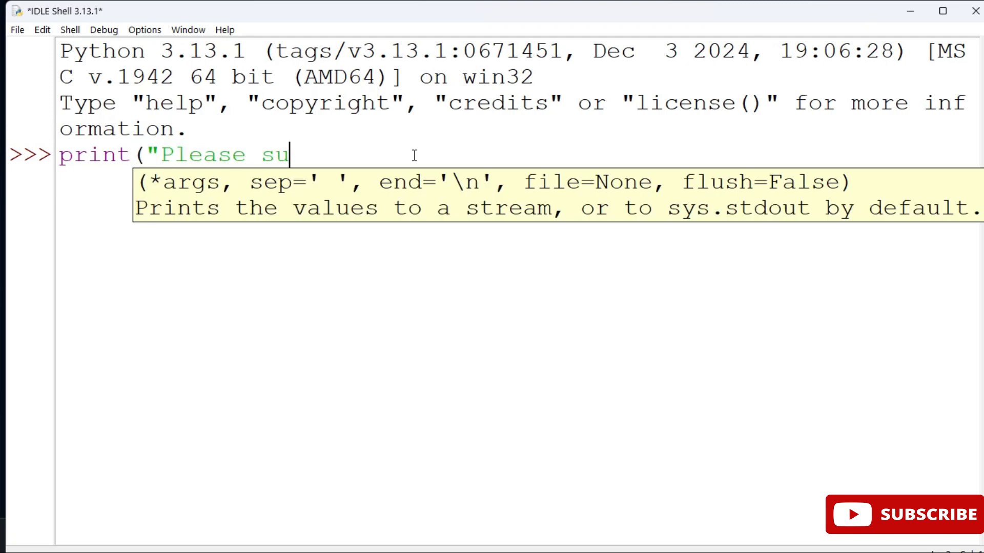
text(bscribe)
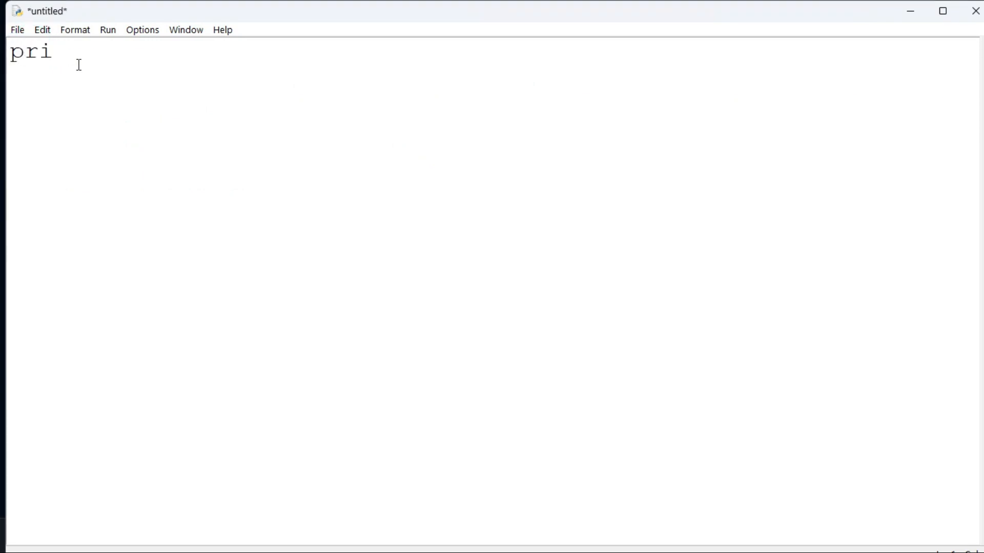
Write print("Hello World") in the new untitled editor.
text(nt(")
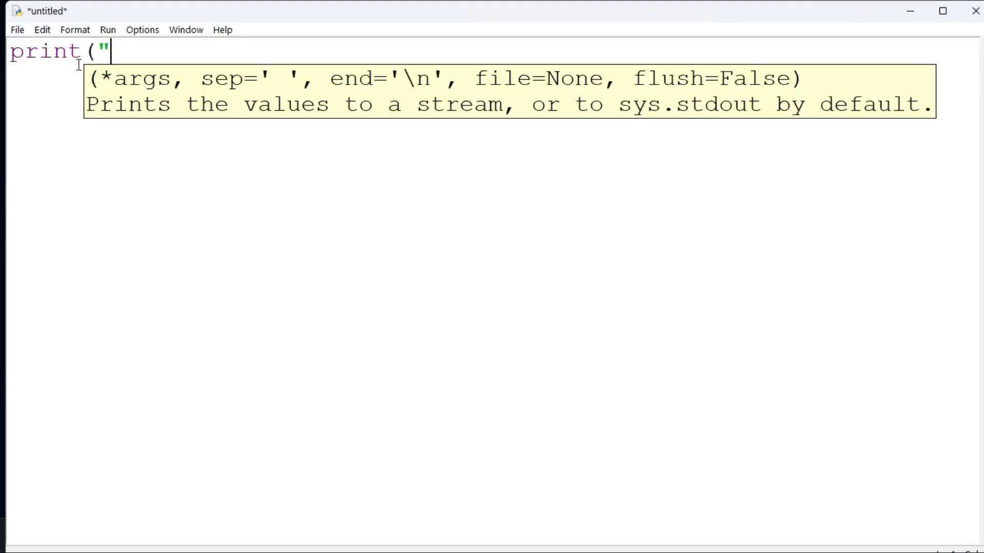
text(Hello)
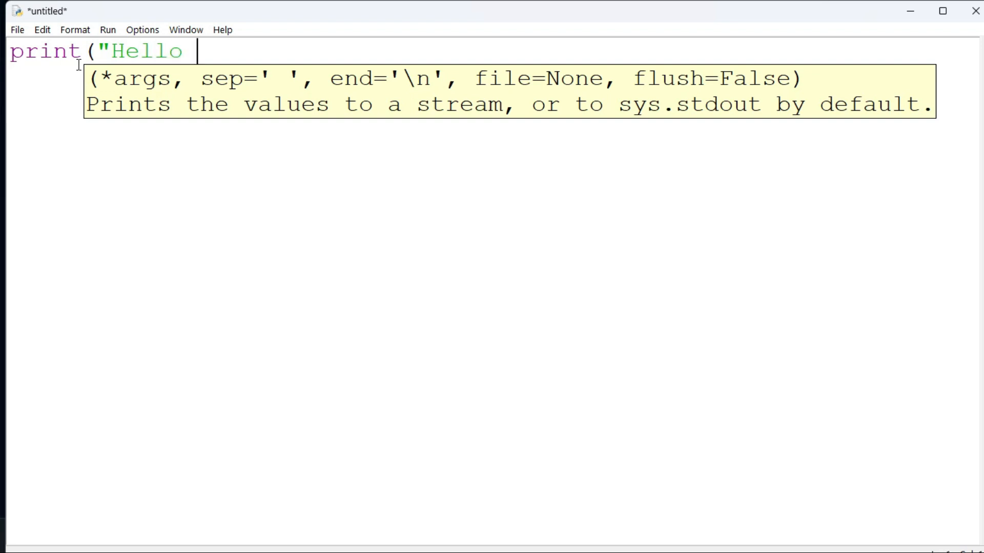
text(World")
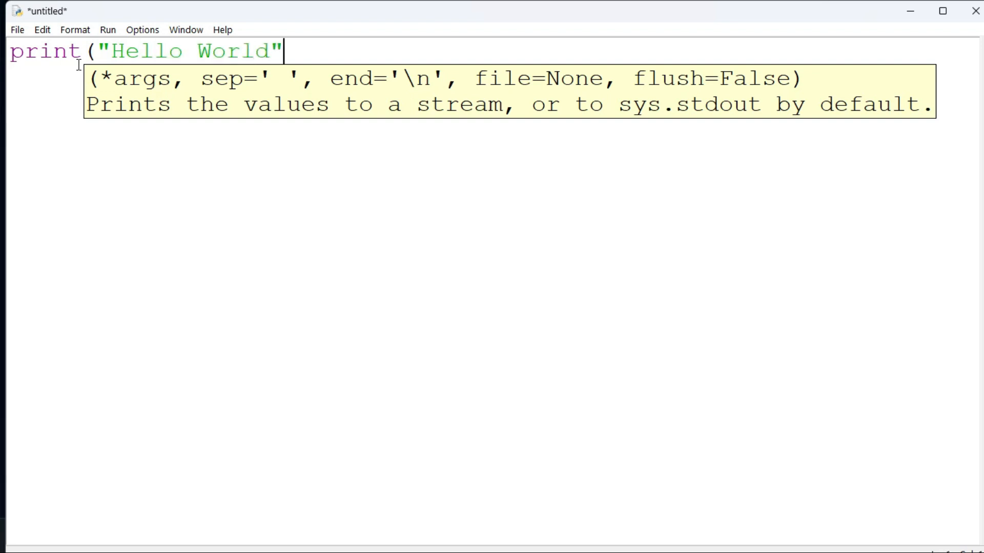
text())
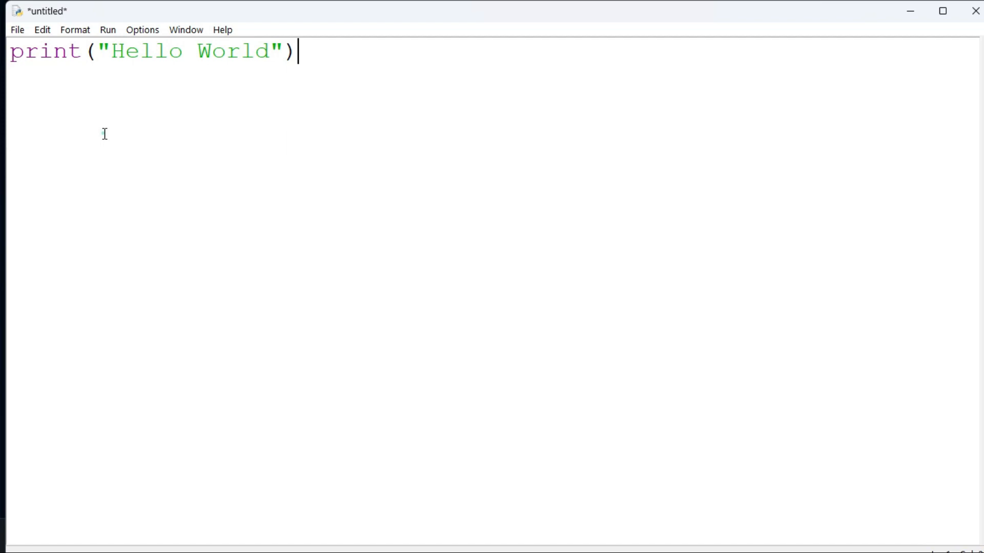
mouse_move(18, 40)
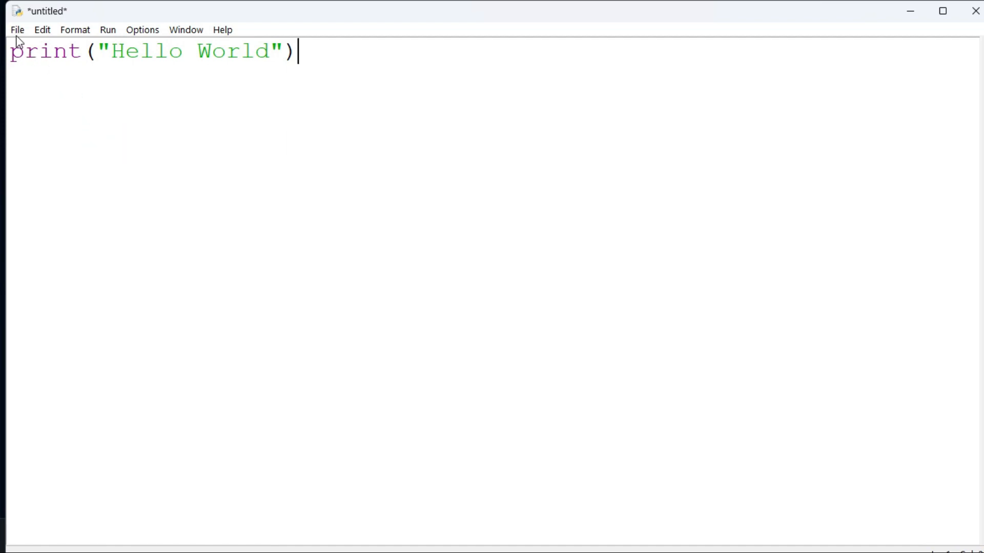
Save the script as hello.py on the Desktop via Save As.
click(17, 30)
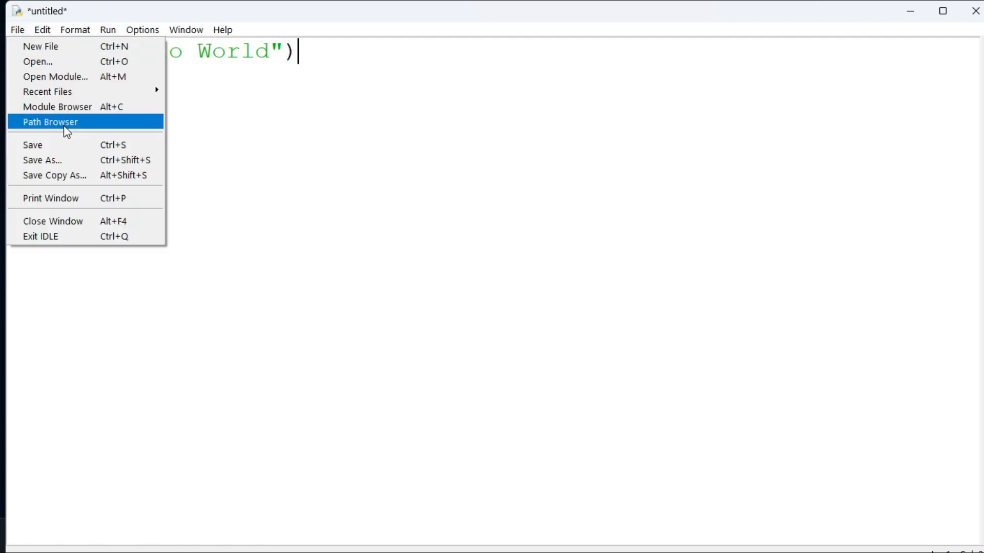
mouse_move(61, 160)
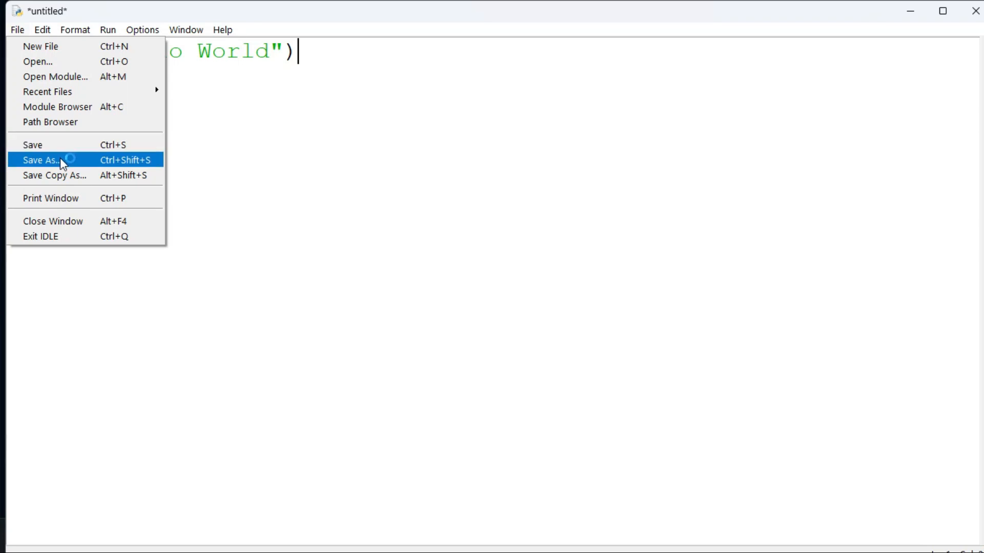
click(40, 160)
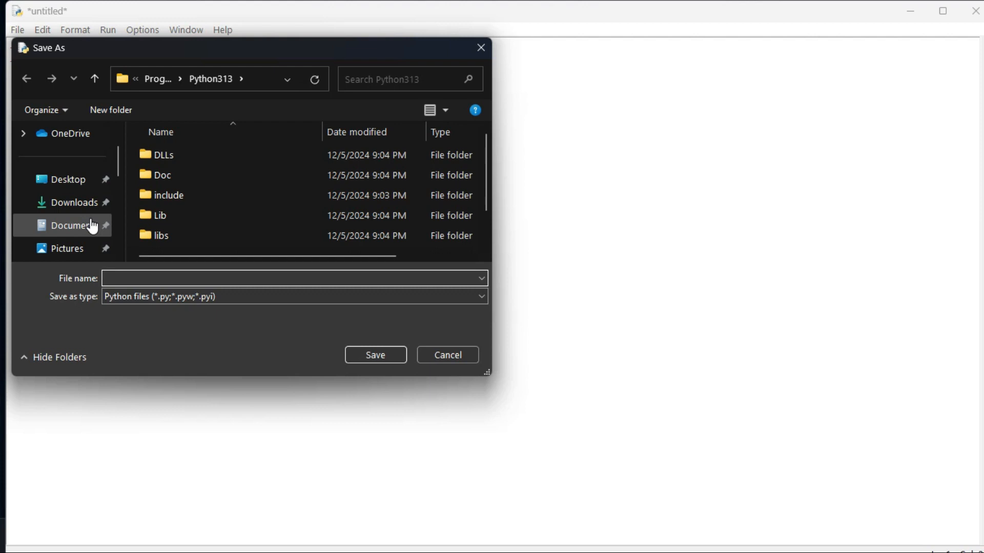
click(68, 178)
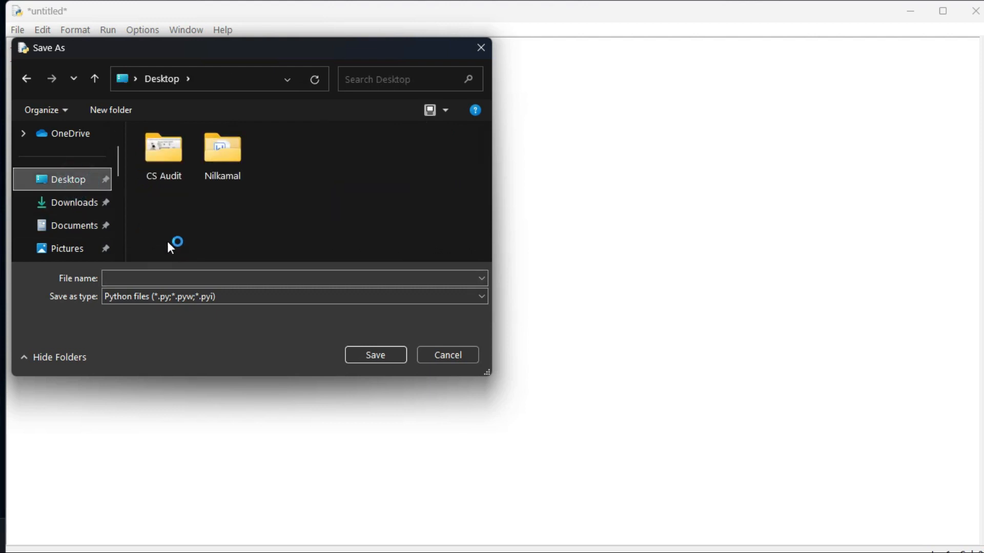
text(hello)
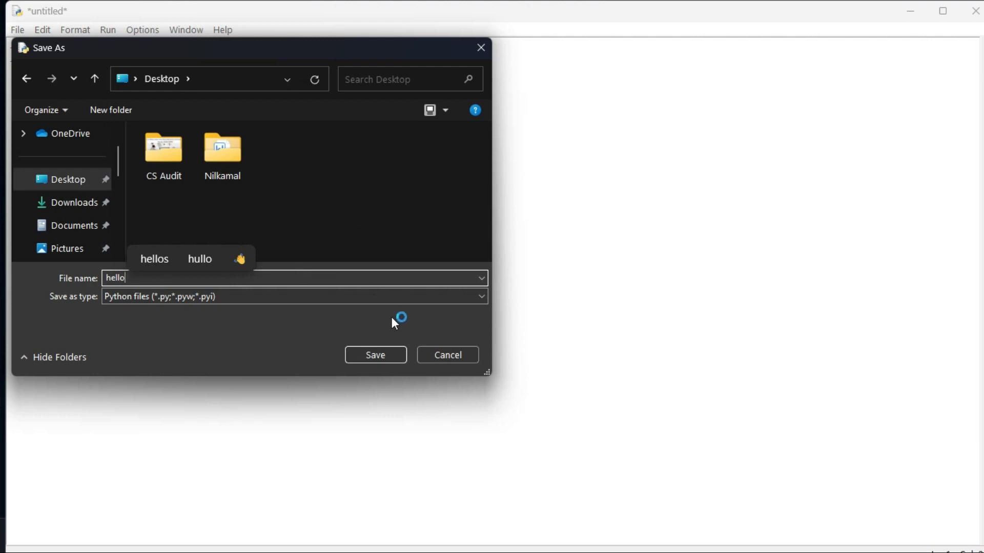
click(375, 355)
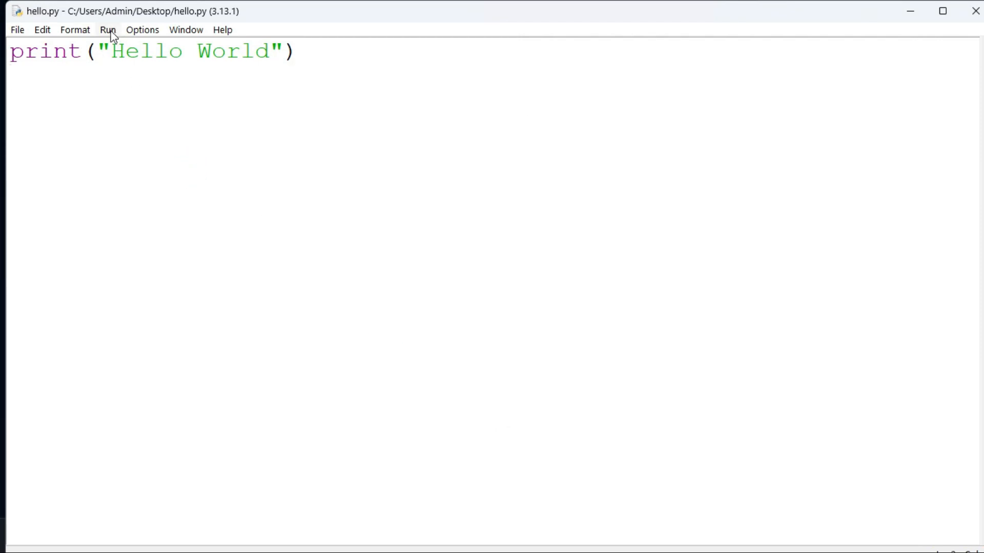
Run hello.py with Run Module to print Hello World.
click(106, 30)
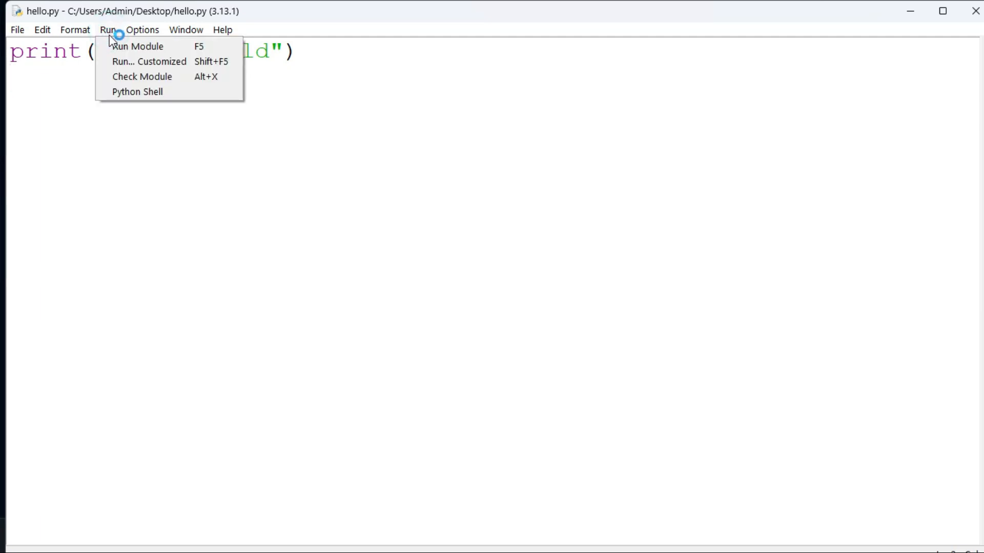
mouse_move(139, 47)
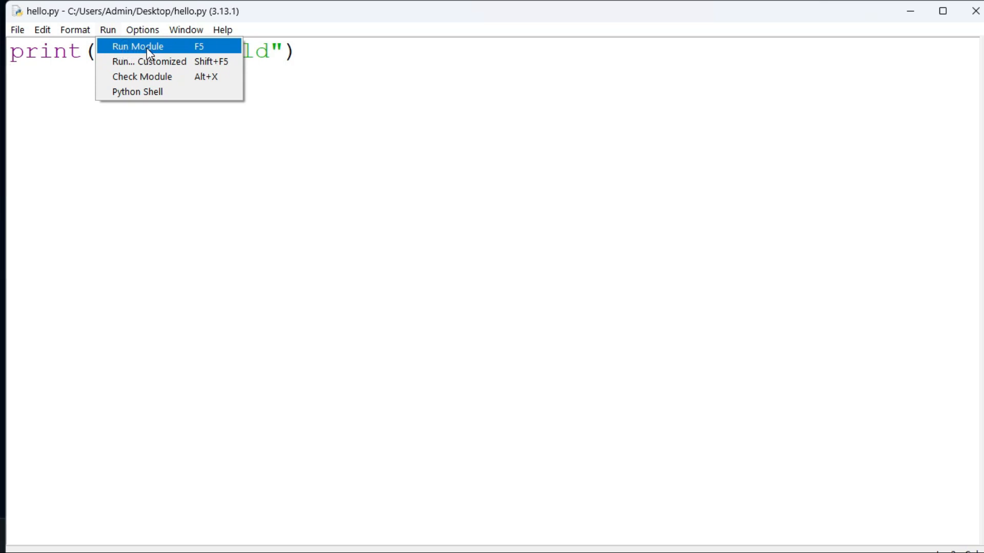
click(148, 46)
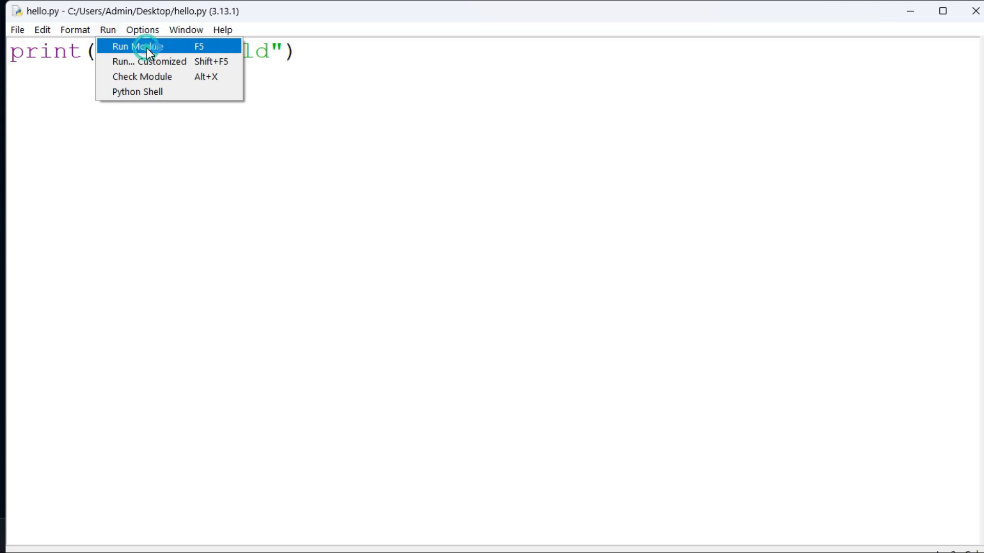
click(135, 46)
text(print("Thanks for watching)
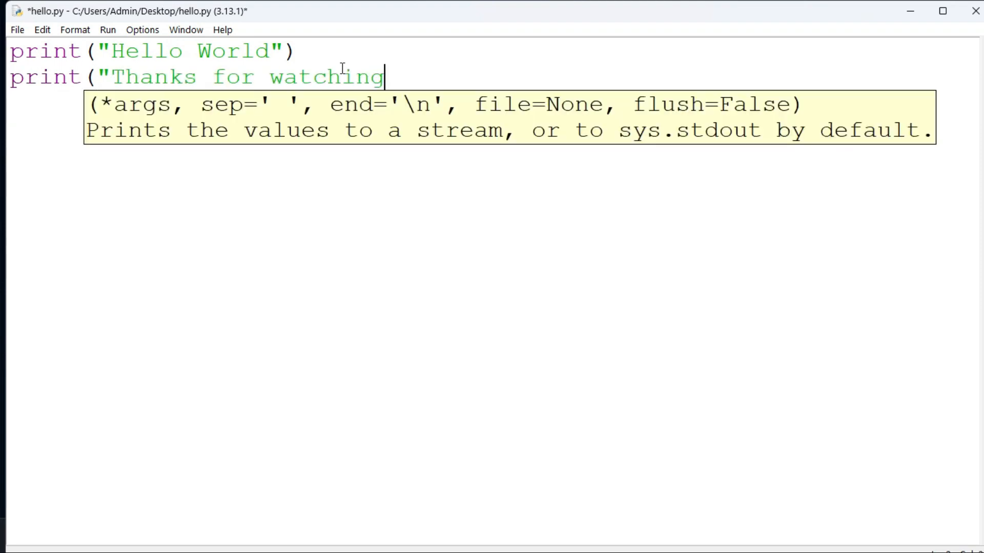
Finish the second line print("Thanks for watching!!") in hello.py and save the script.
text(!!"))
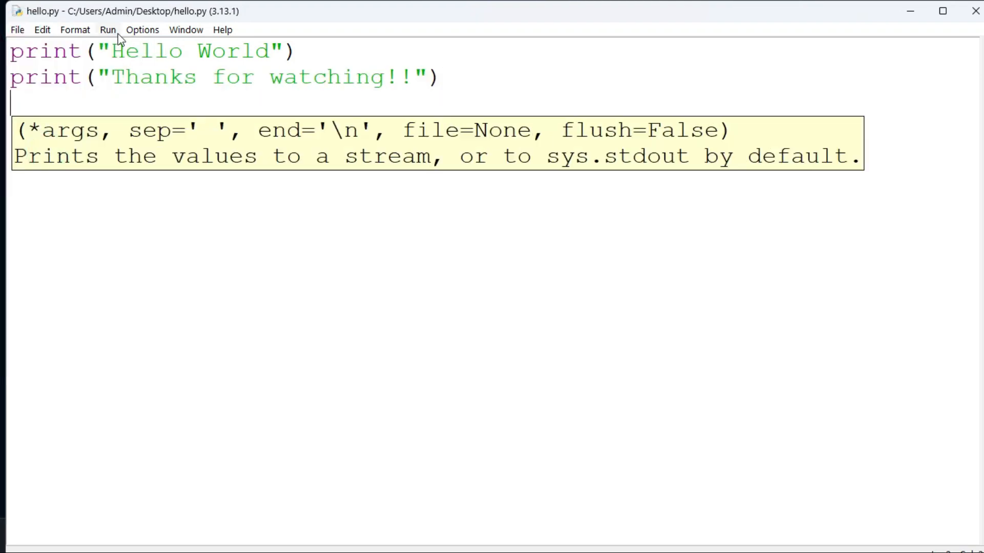